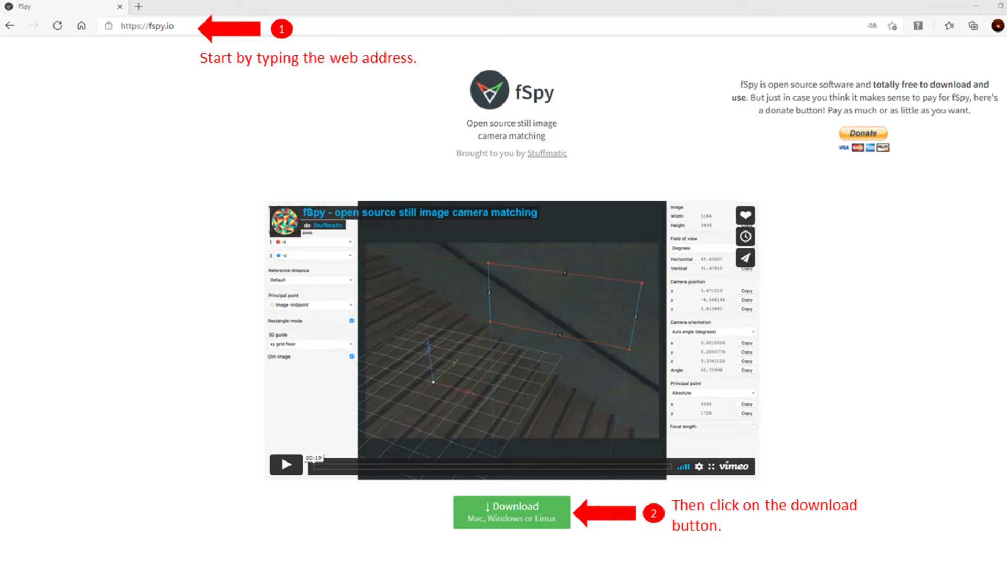
# Step: Download fSpy from fspy.io and follow the link to the official fSpy importer add-on
pyautogui.click(511, 511)
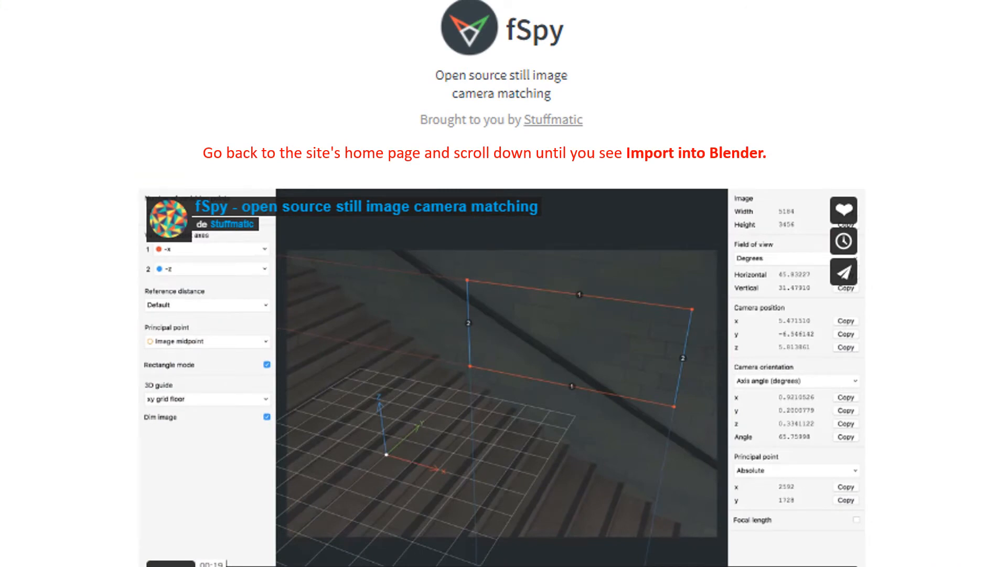
pyautogui.scroll(-3)
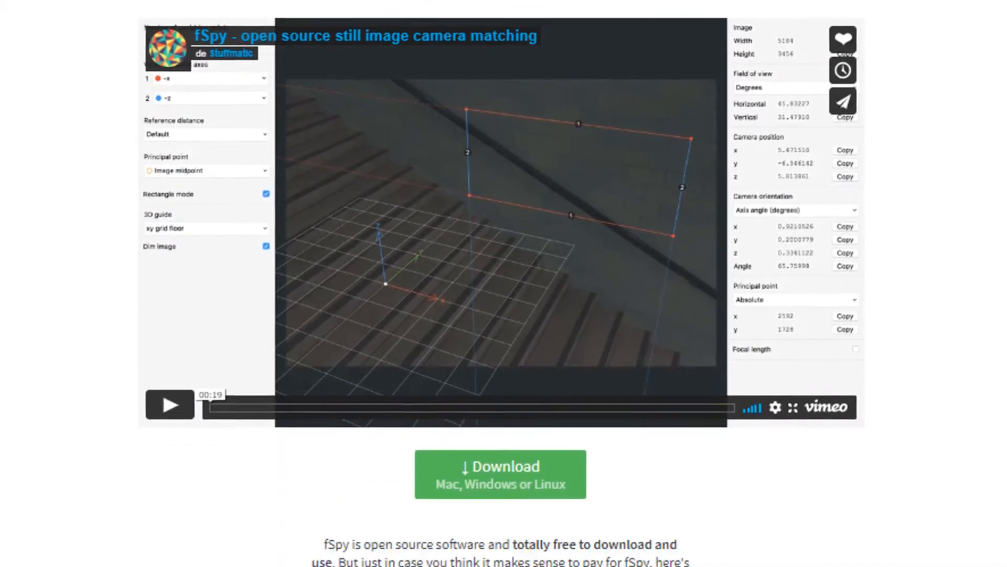
pyautogui.scroll(-3)
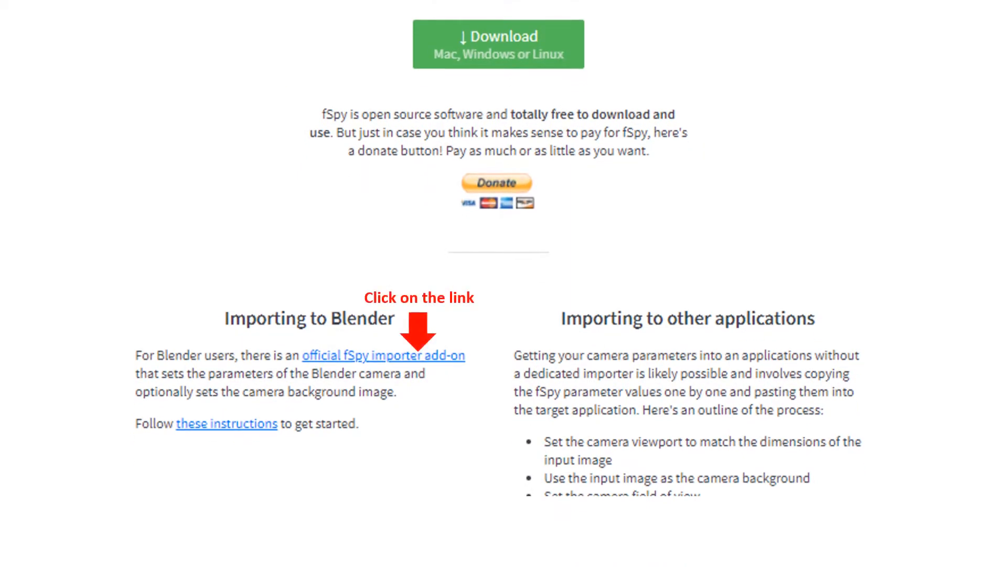
pyautogui.click(382, 355)
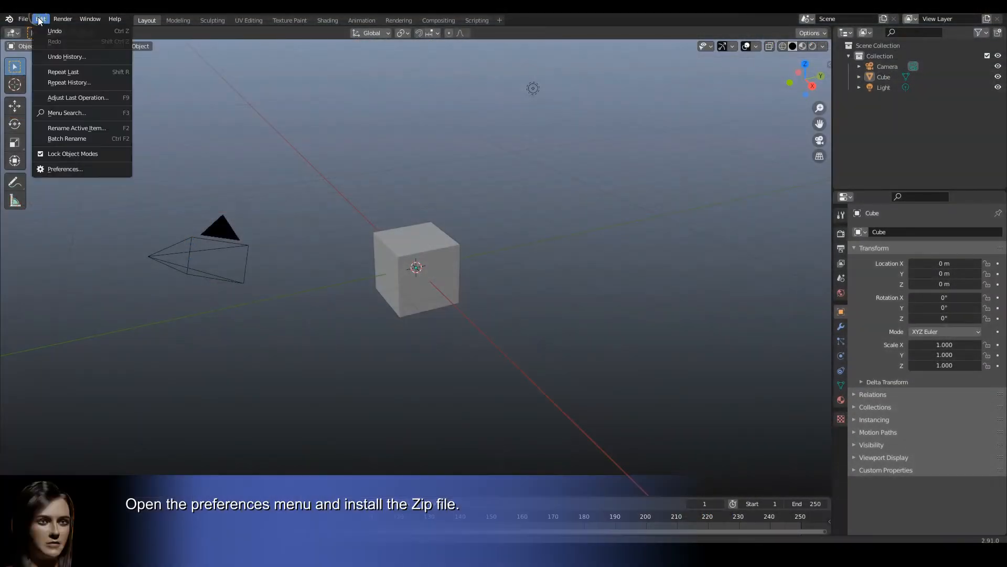
# Step: Install the fSpy importer zip through Preferences > Add-ons and search 'impo' to find it
pyautogui.click(64, 167)
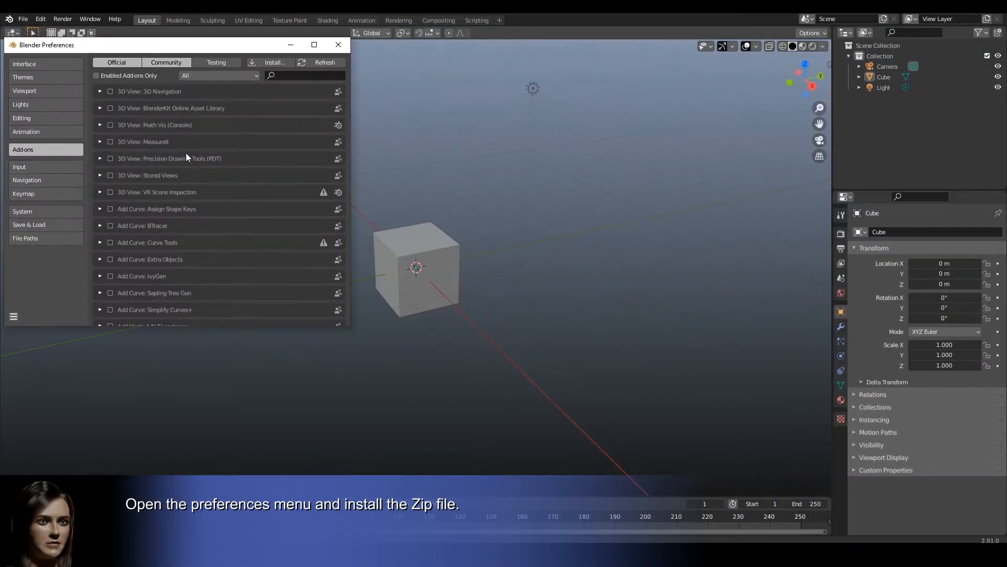
pyautogui.click(274, 62)
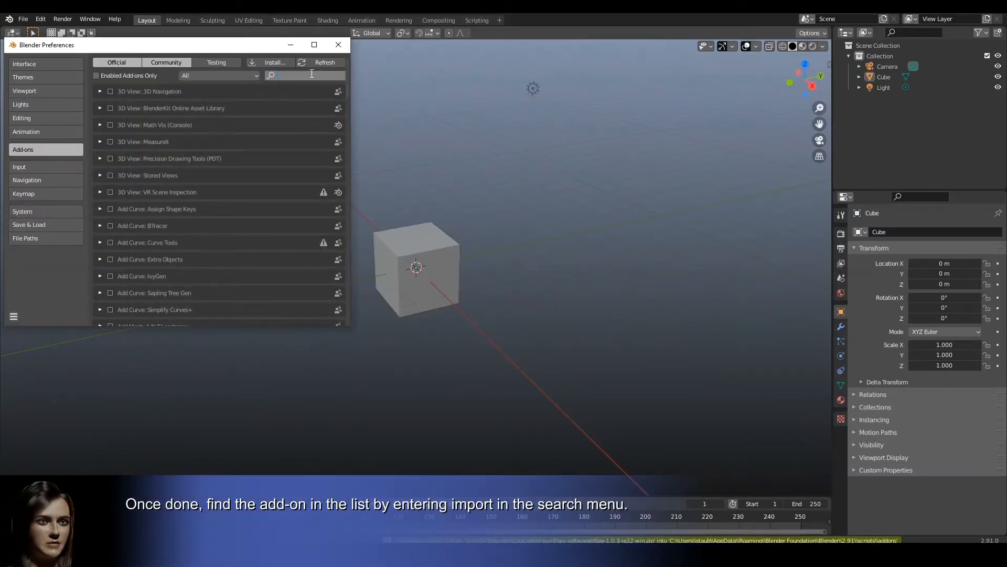
pyautogui.write('impo')
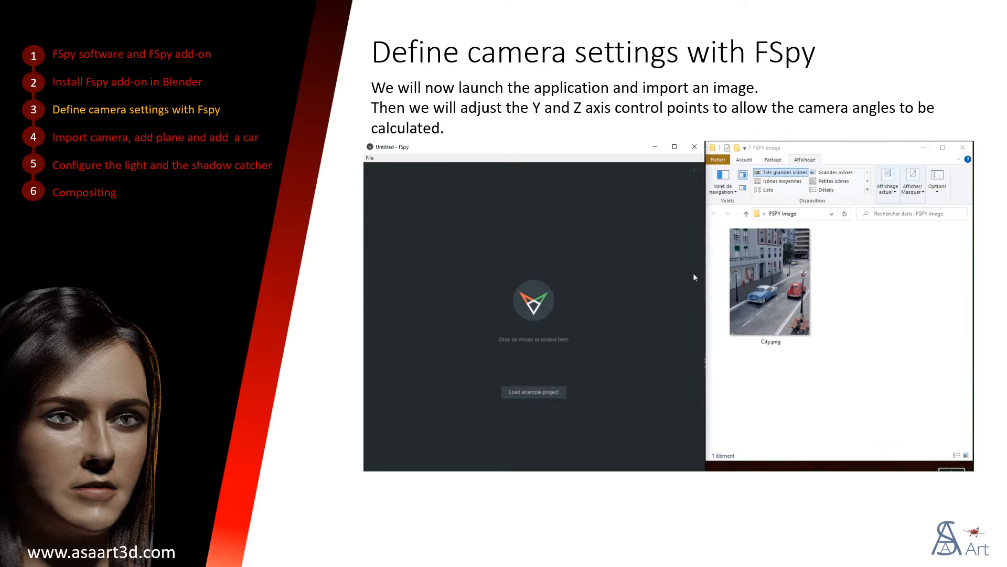
# Step: Drag City.png from File Explorer into the empty fSpy window to load it
pyautogui.moveTo(771, 282); pyautogui.dragTo(533, 289)
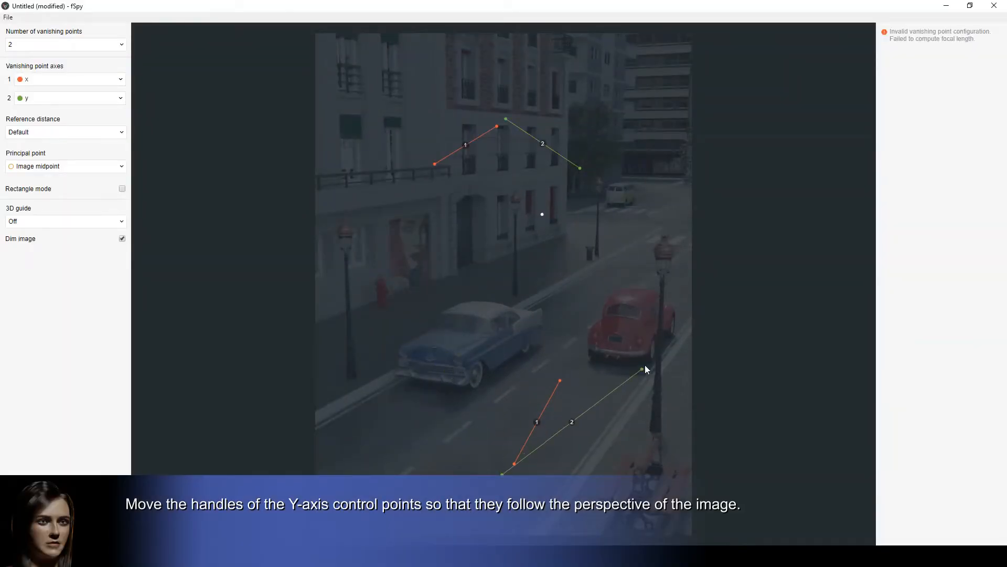
# Step: Align the two green y-axis control lines with the sidewalk edge and the curb
pyautogui.moveTo(645, 369); pyautogui.dragTo(684, 335)
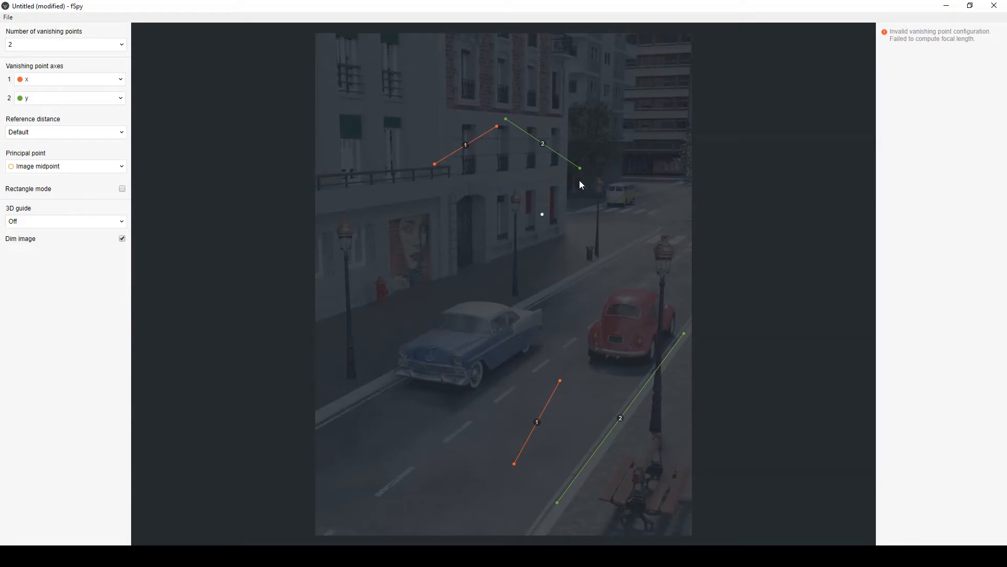
pyautogui.moveTo(580, 168); pyautogui.dragTo(642, 243)
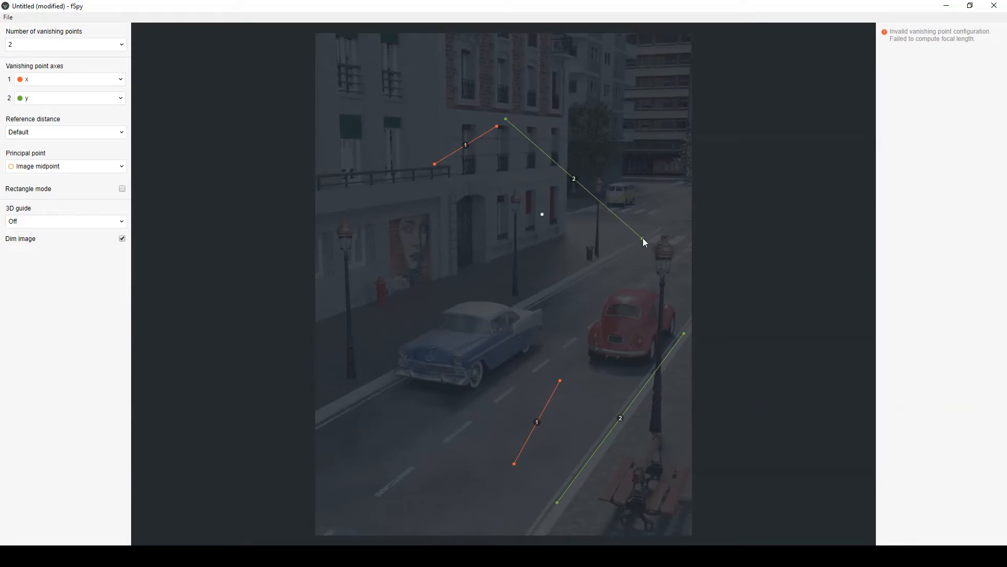
pyautogui.moveTo(643, 243); pyautogui.dragTo(387, 377)
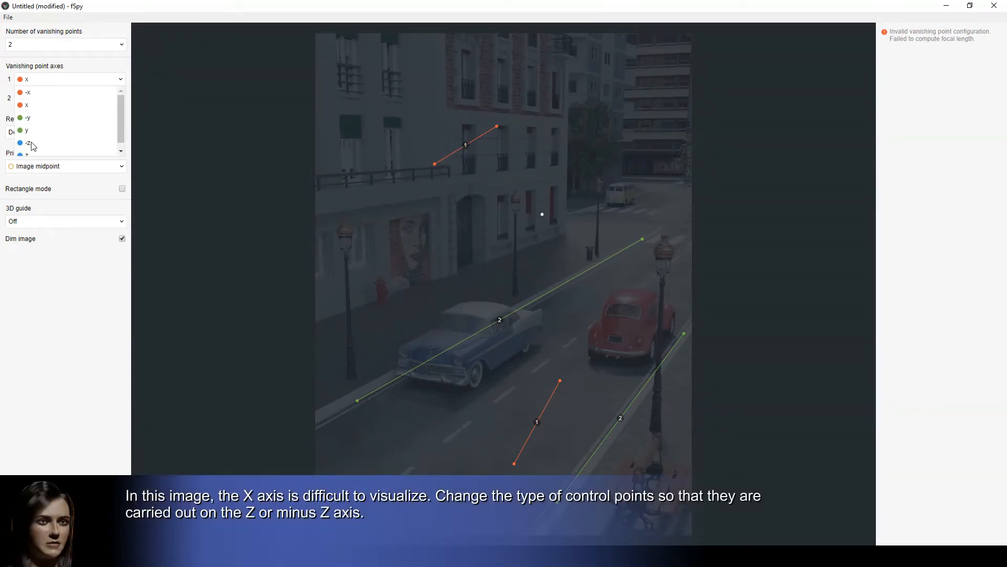
# Step: Set vanishing axis 1 to -z and align the blue lines with vertical building edges
pyautogui.click(27, 143)
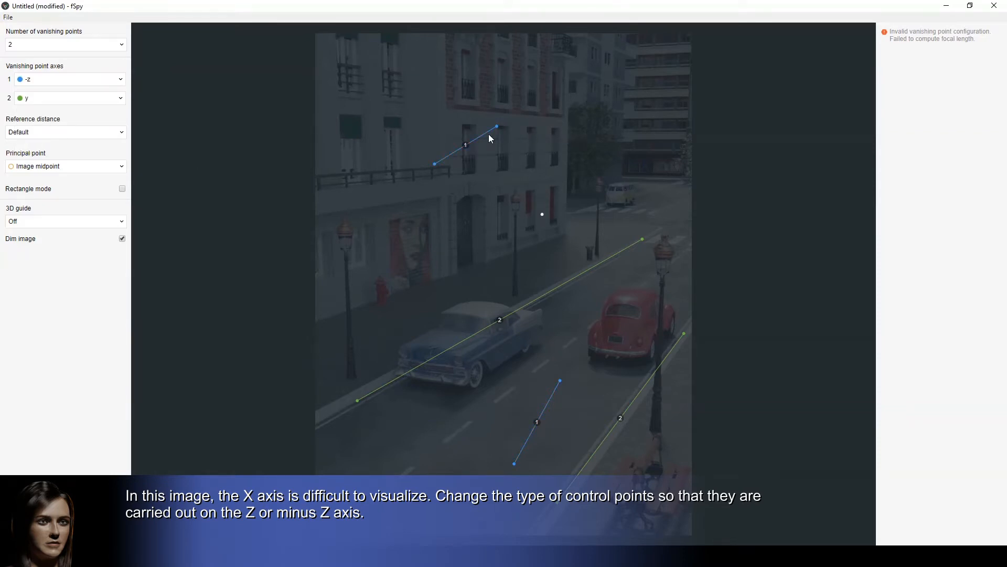
pyautogui.moveTo(434, 163); pyautogui.dragTo(569, 234)
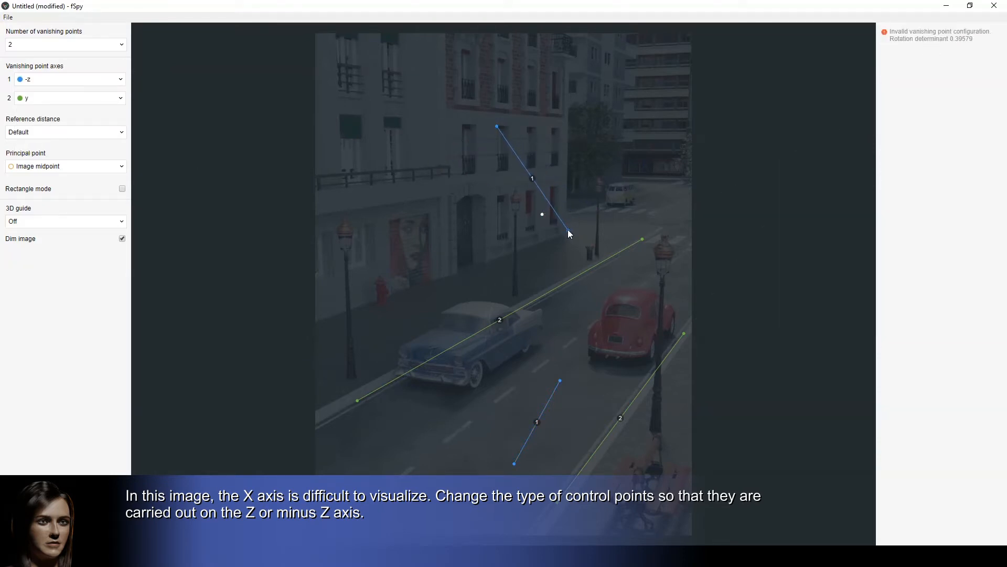
pyautogui.moveTo(496, 127); pyautogui.dragTo(559, 116)
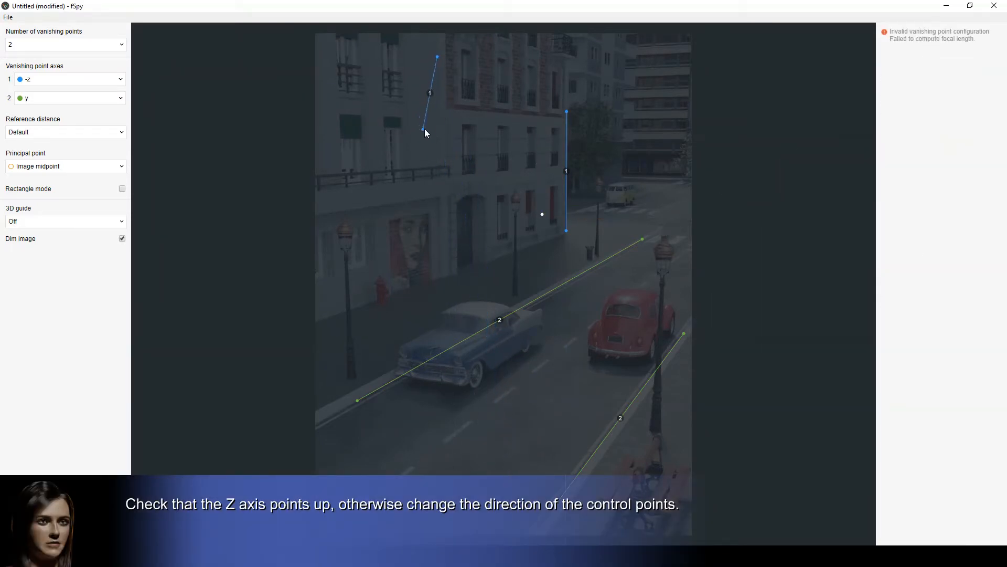
pyautogui.moveTo(421, 130); pyautogui.dragTo(440, 152)
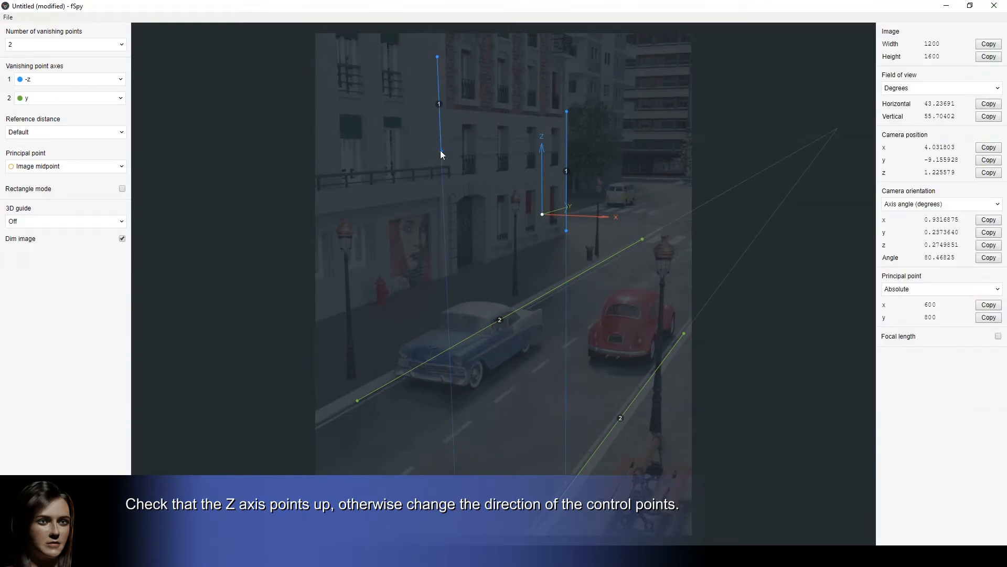
pyautogui.moveTo(436, 56); pyautogui.dragTo(437, 153)
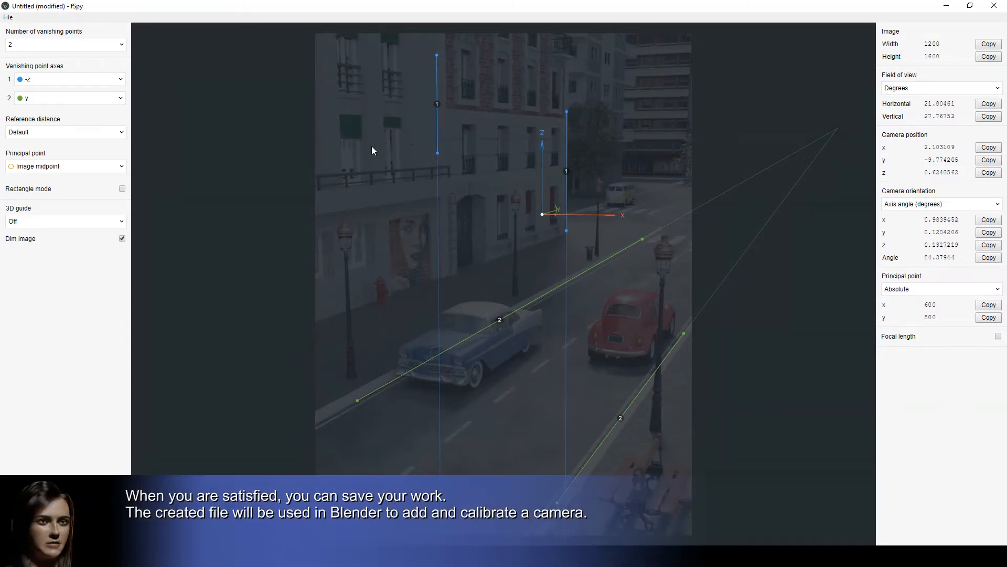
# Step: Save the fSpy project under the name 'City camera'
pyautogui.click(8, 18)
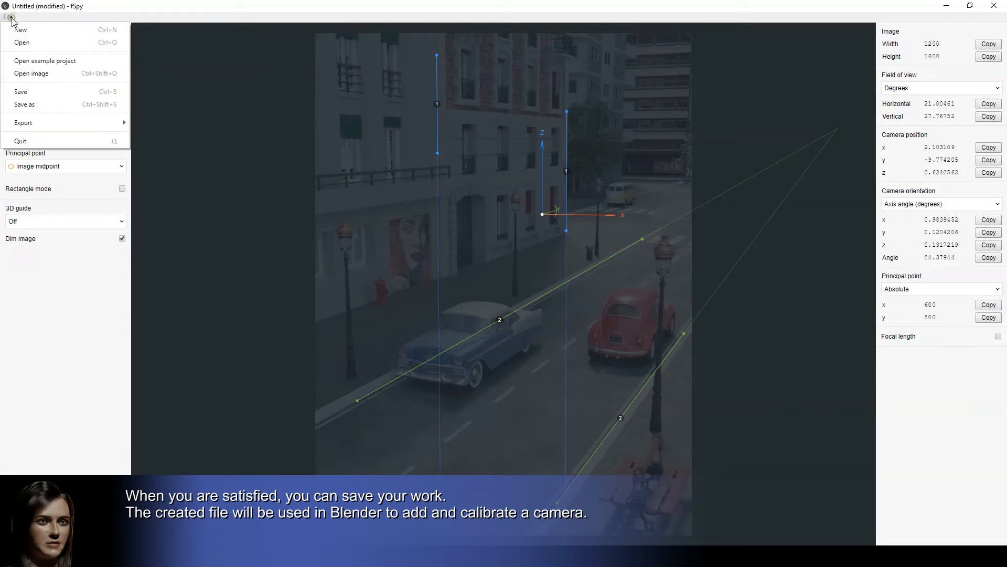
pyautogui.click(24, 104)
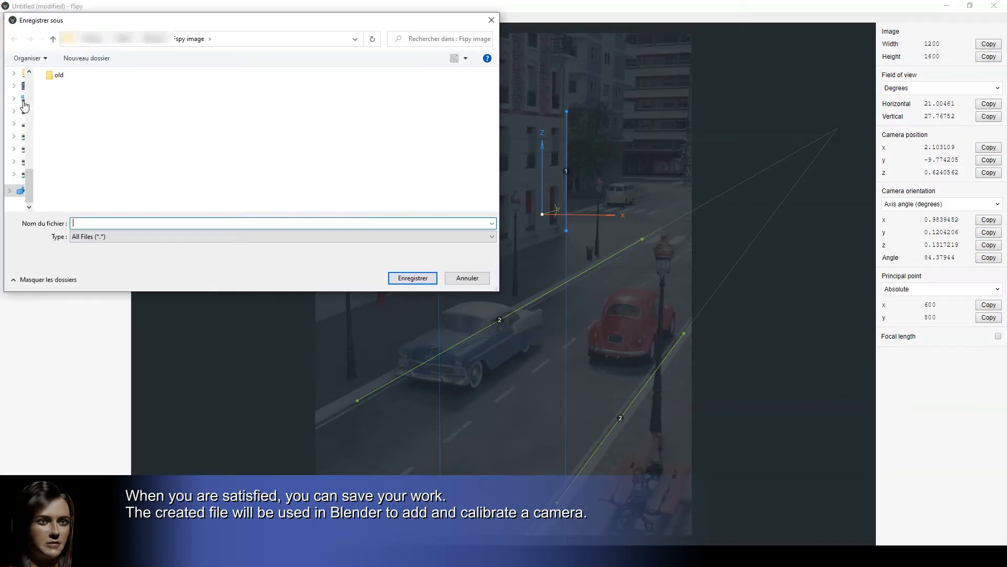
pyautogui.click(282, 223)
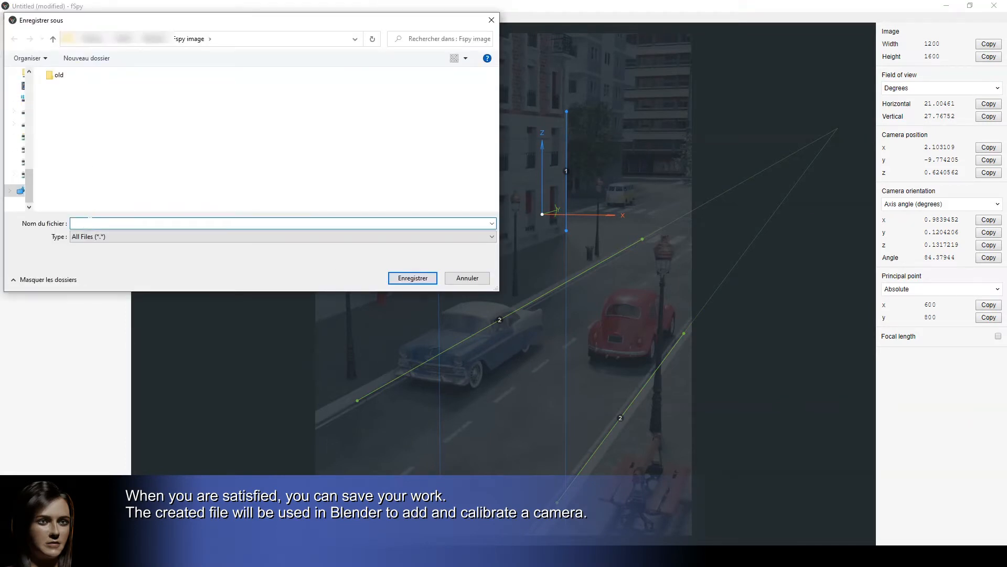
pyautogui.write('City c')
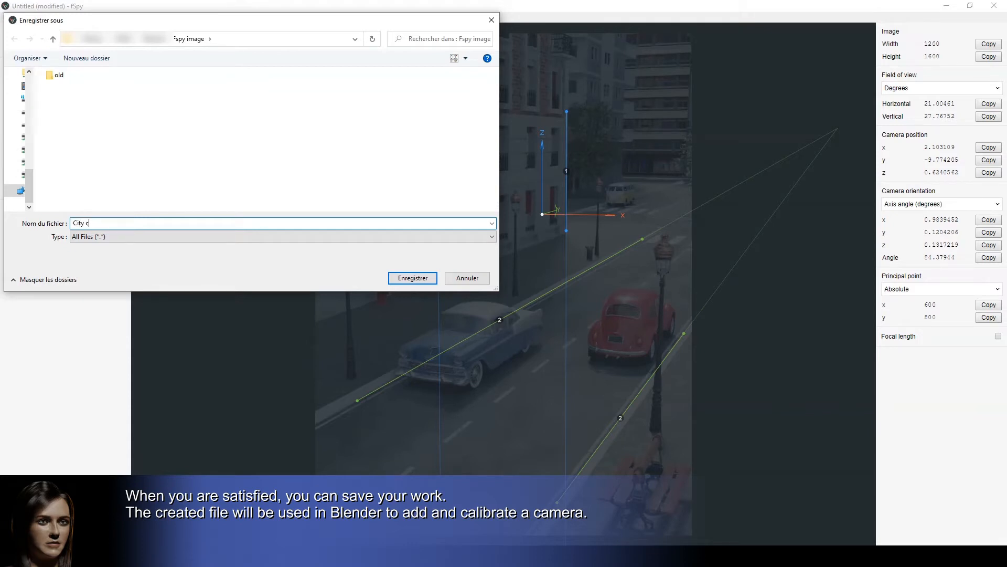
pyautogui.write('amera')
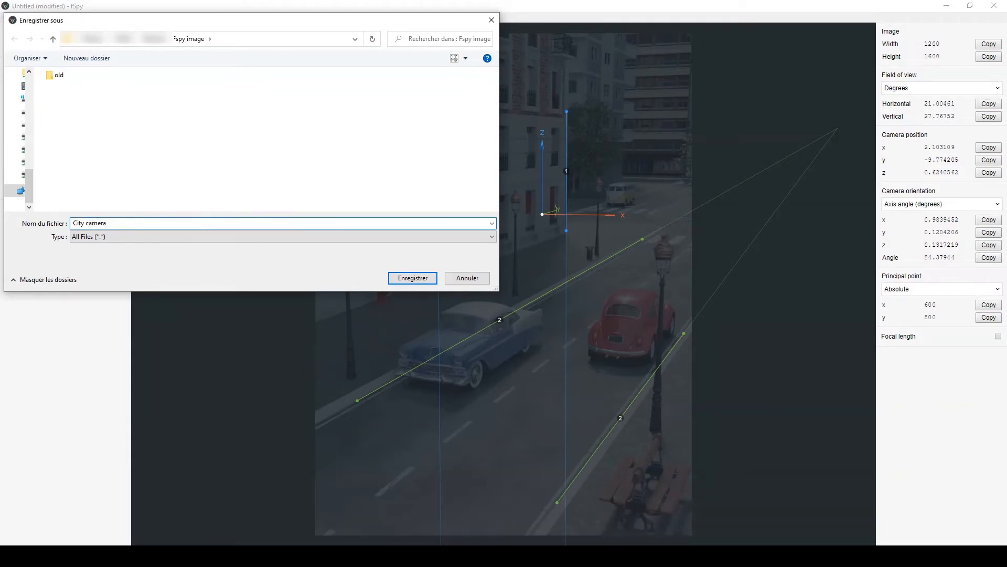
pyautogui.click(412, 277)
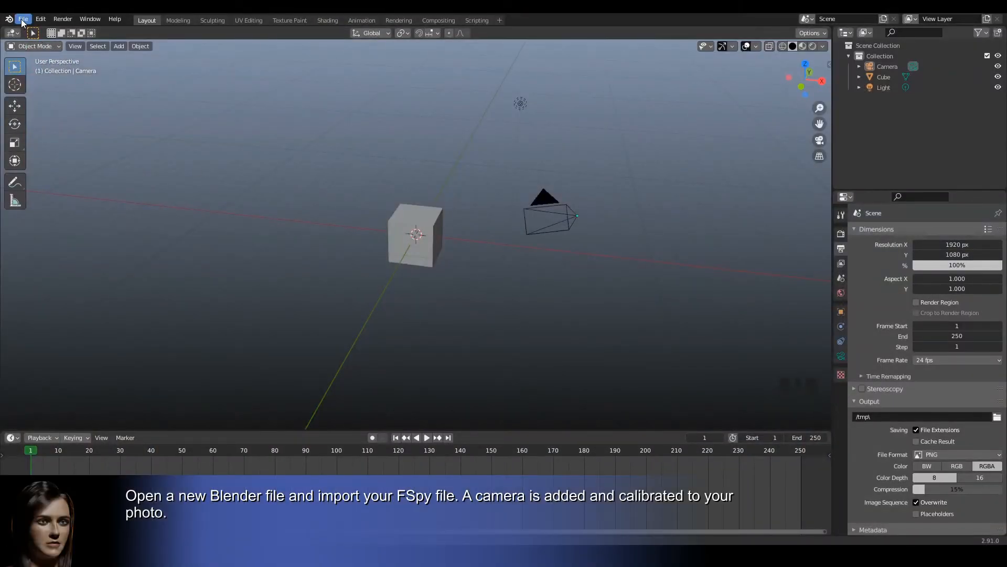
# Step: Import the City camera.fspy file to add the calibrated camera to the scene
pyautogui.click(24, 19)
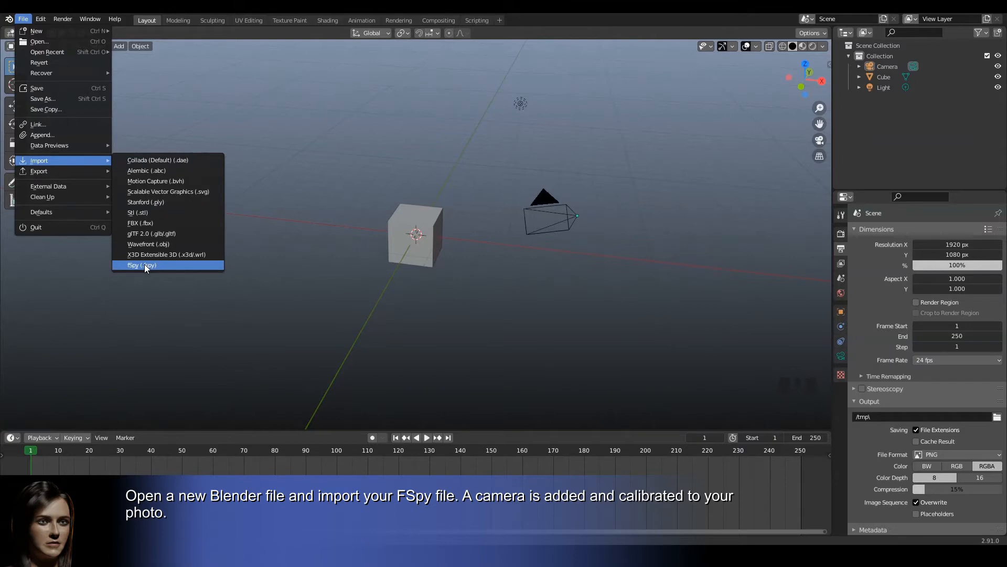
pyautogui.click(142, 265)
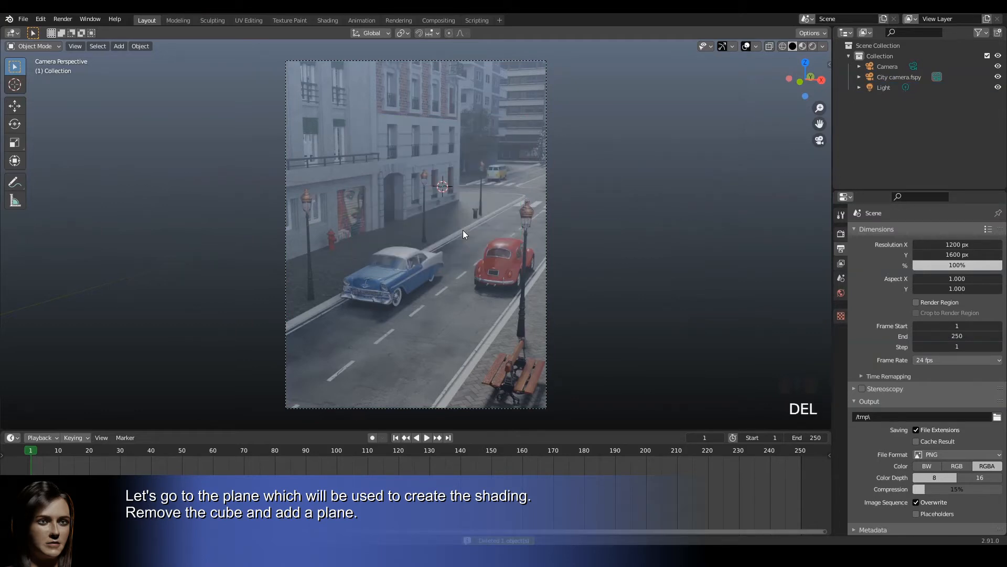
# Step: Add a plane, move it down onto the road and enter Edit Mode
pyautogui.press('shift+a')
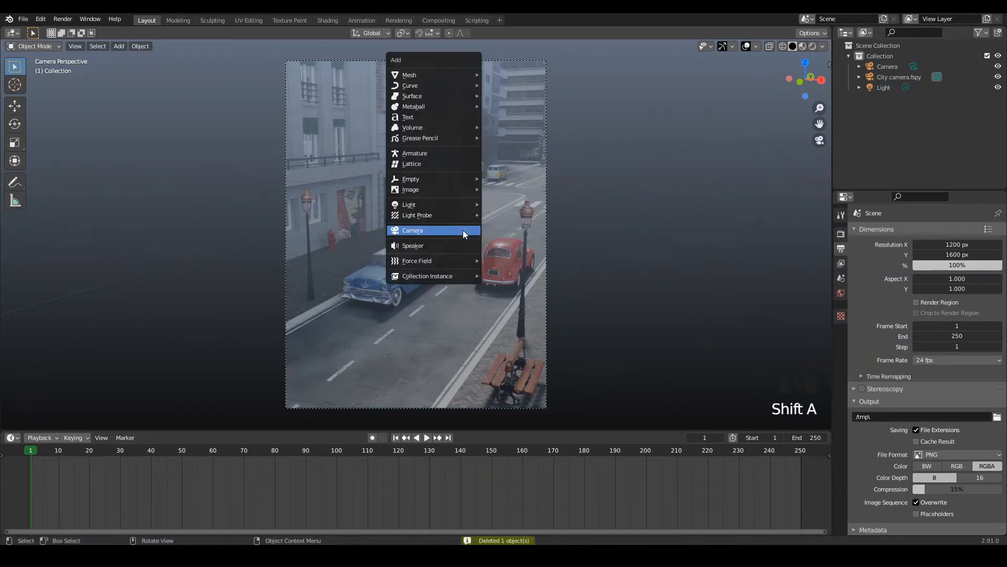
pyautogui.moveTo(409, 75)
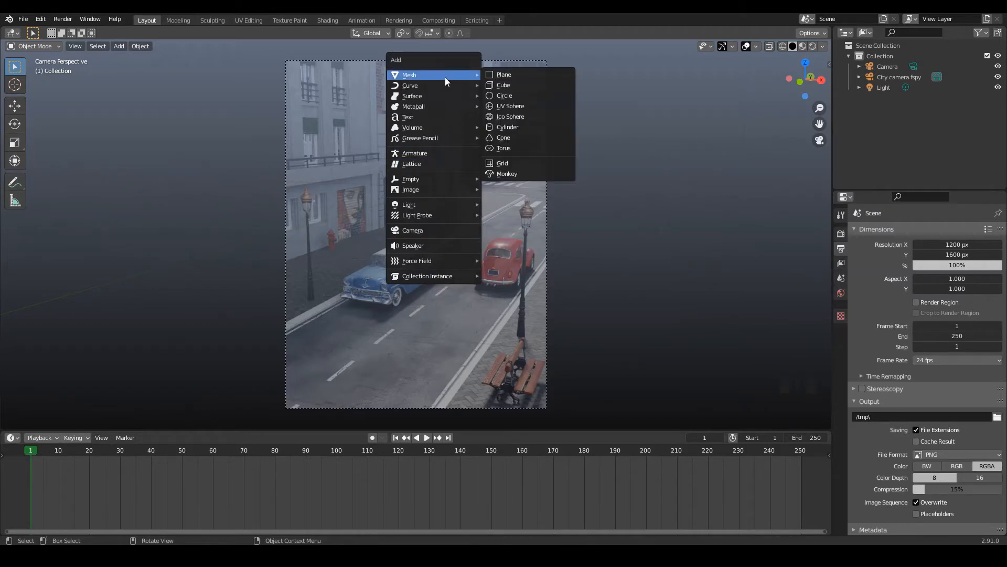
pyautogui.click(504, 74)
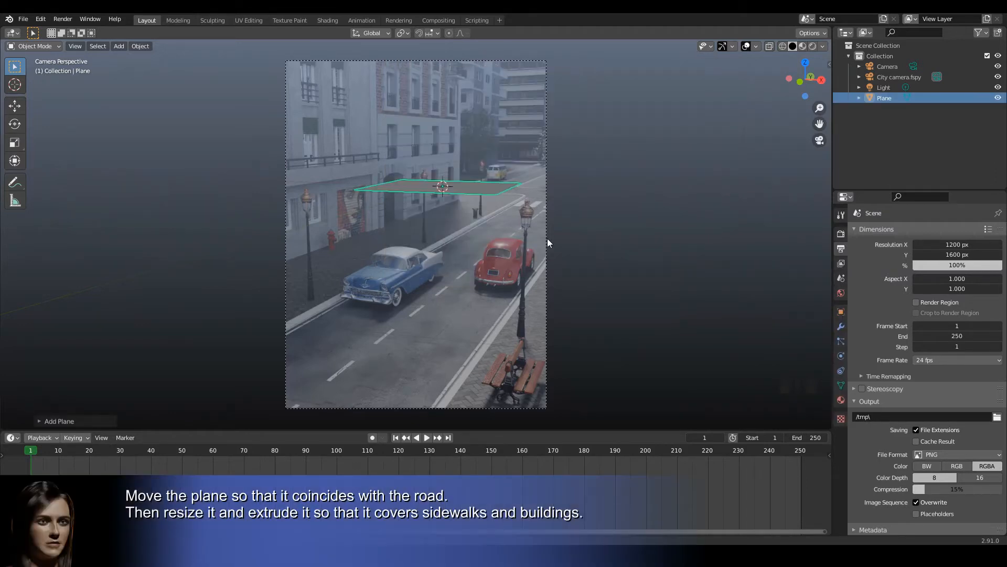
pyautogui.press('g')
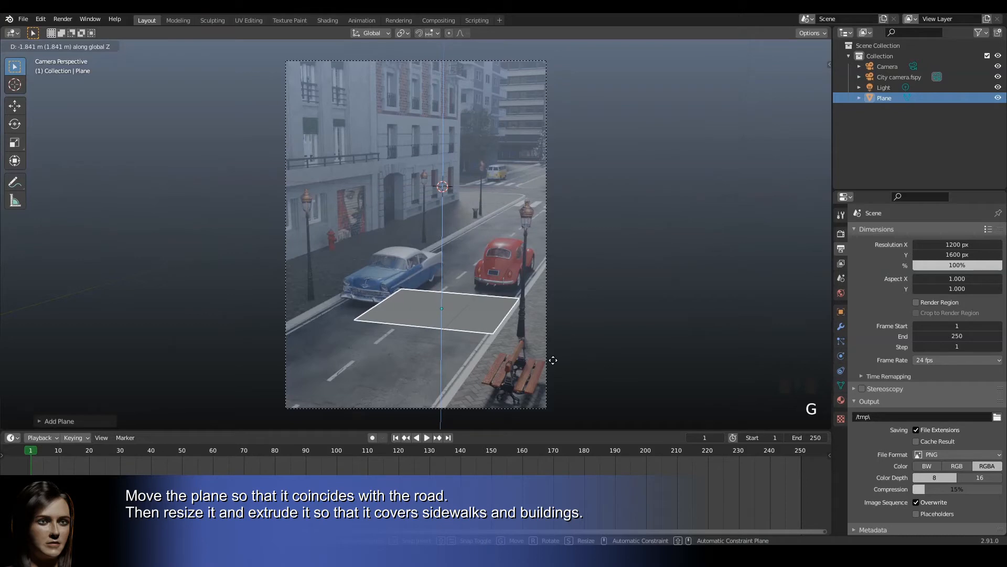
pyautogui.press('Tab')
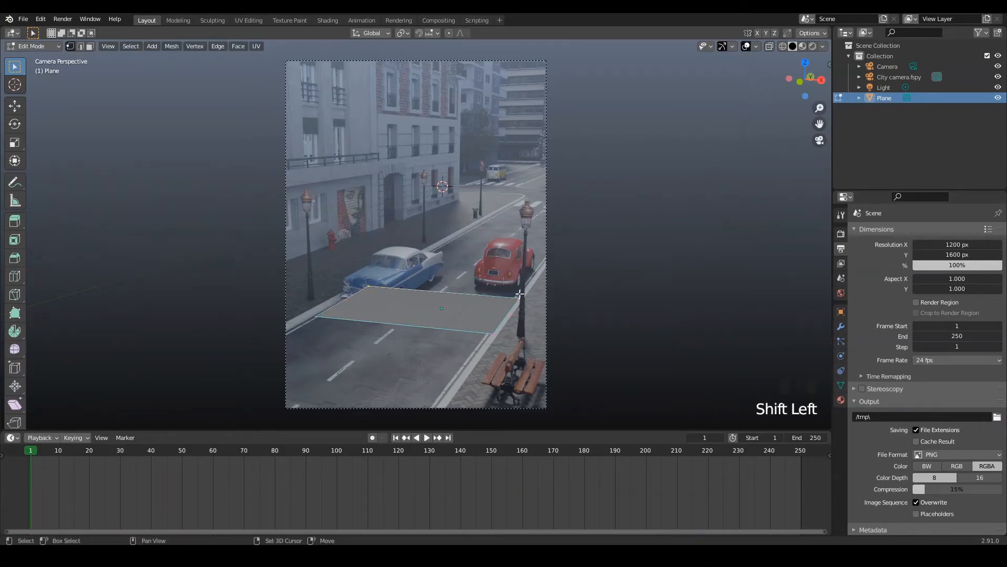
# Step: Extend the plane along the road both ways and extrude its edge to widen the floor
pyautogui.press('g')
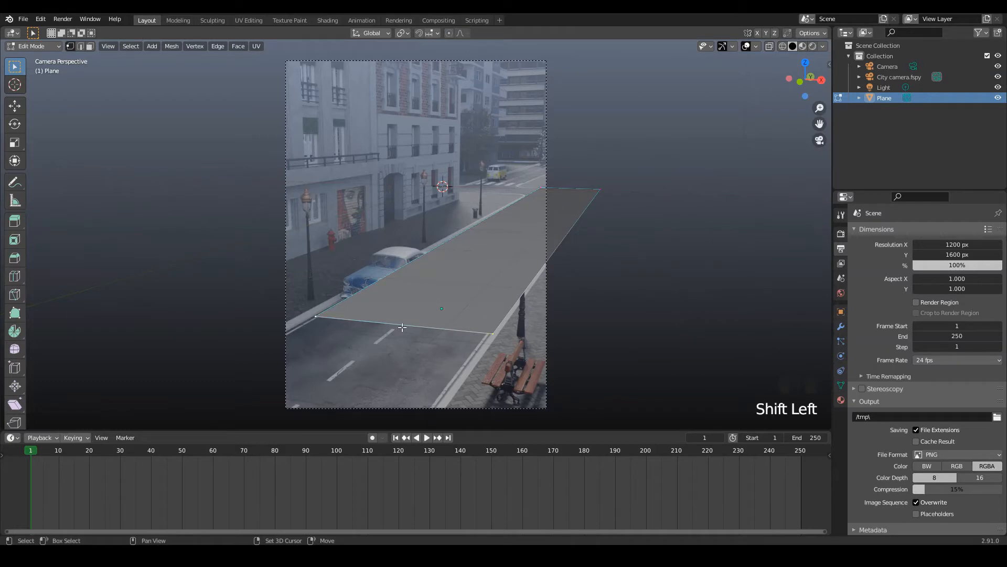
pyautogui.press('g')
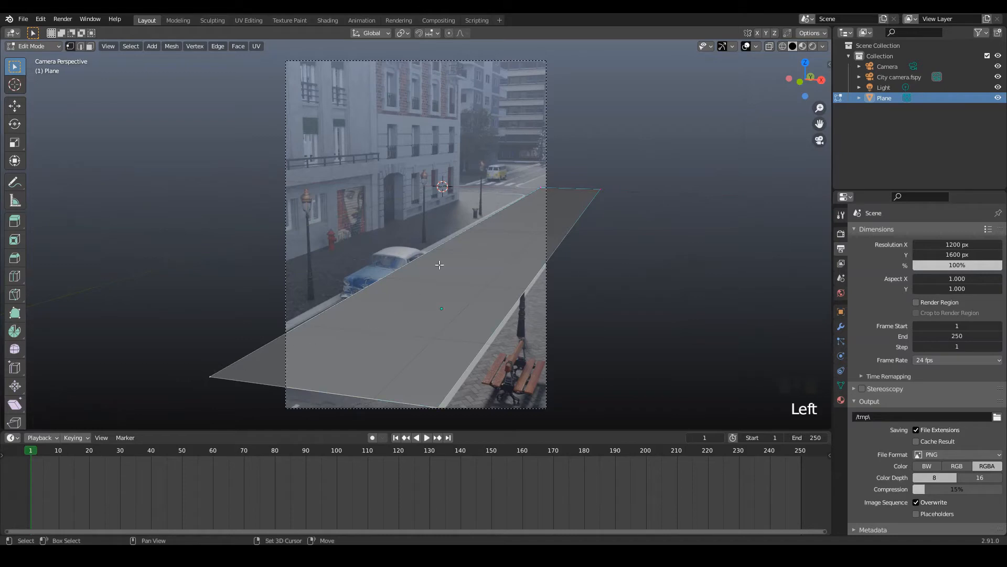
pyautogui.press('shift')
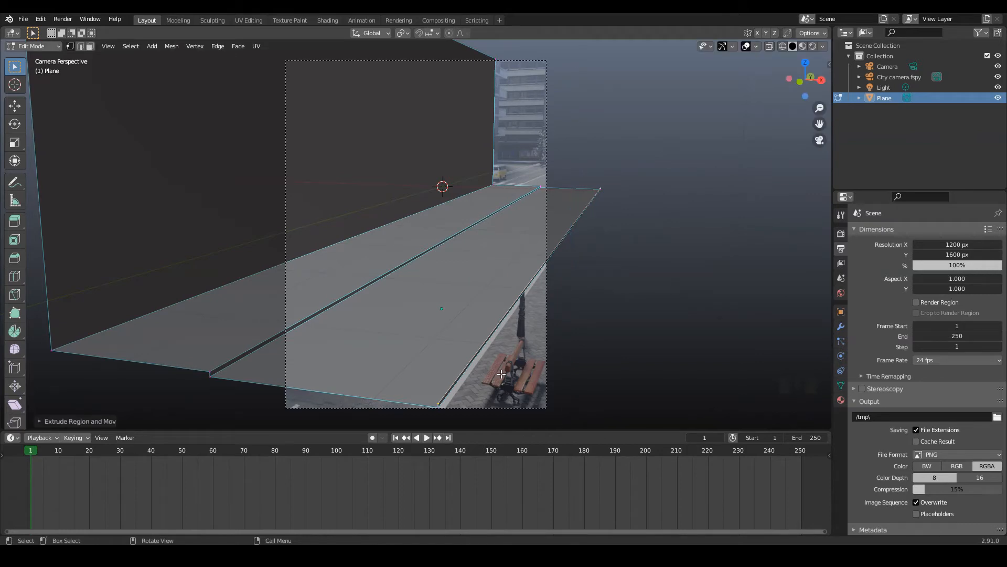
pyautogui.press('e')
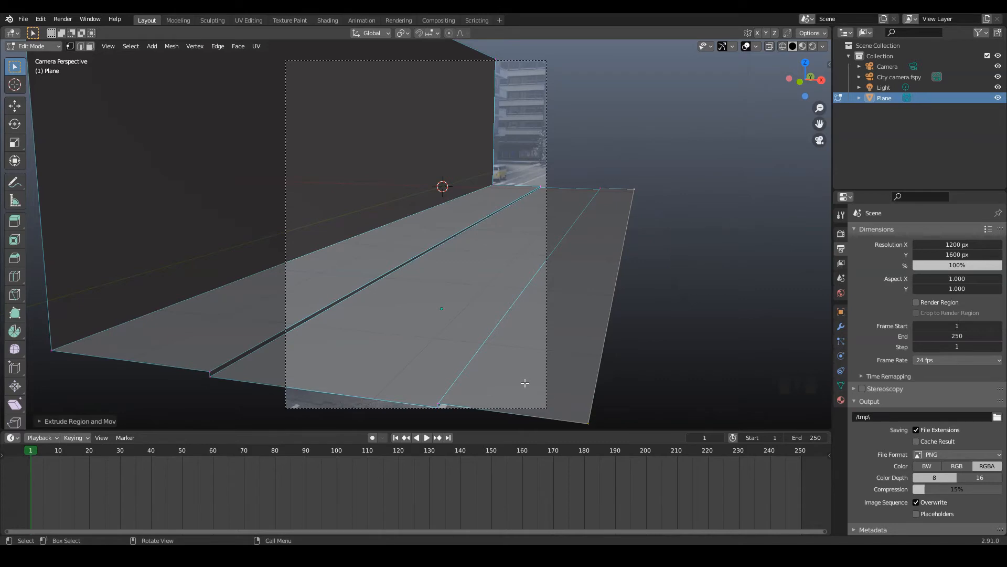
pyautogui.press('Tab')
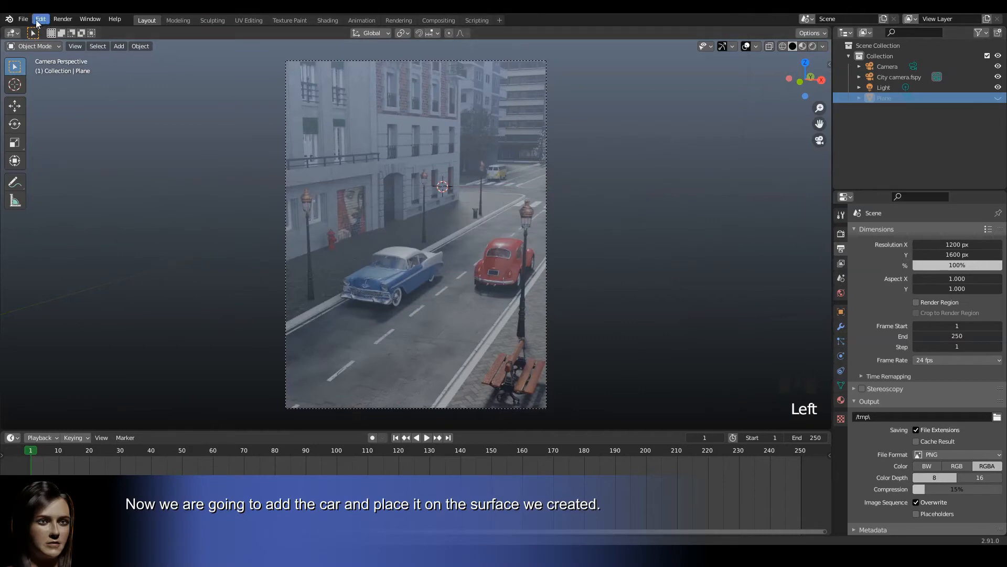
# Step: Append the GLK car model, then rotate, scale down and move it onto the street plane
pyautogui.click(23, 18)
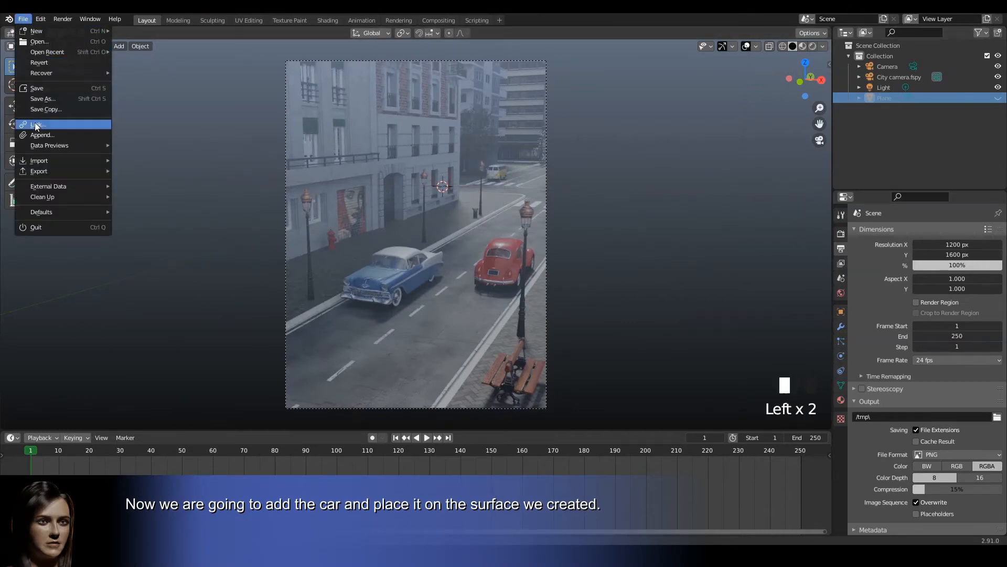
pyautogui.click(38, 124)
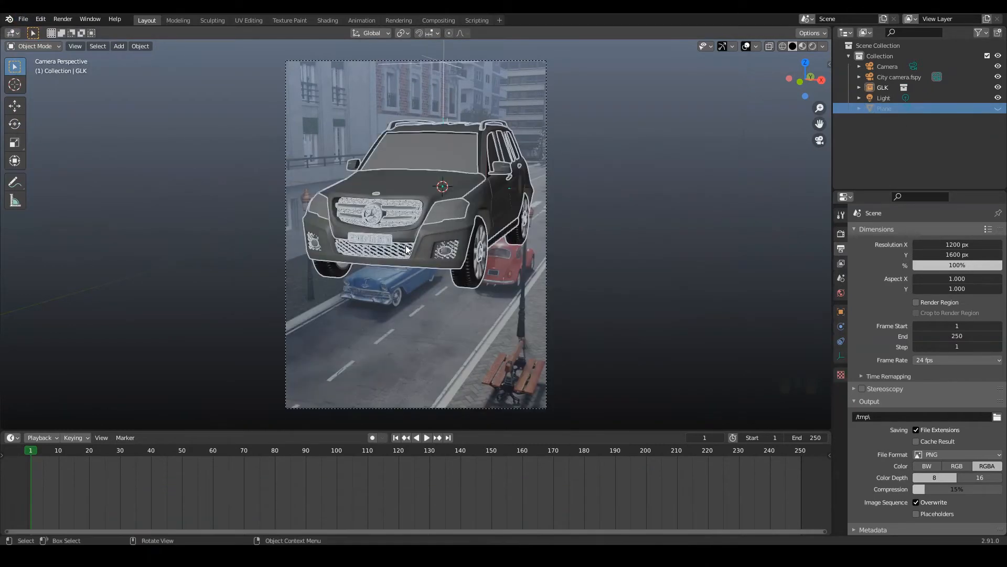
pyautogui.press('r')
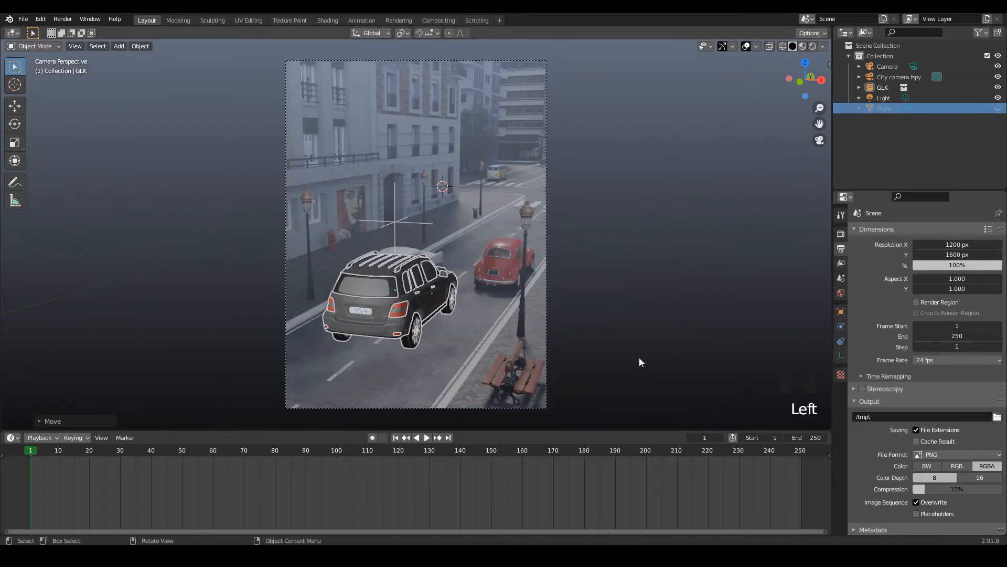
pyautogui.press('s')
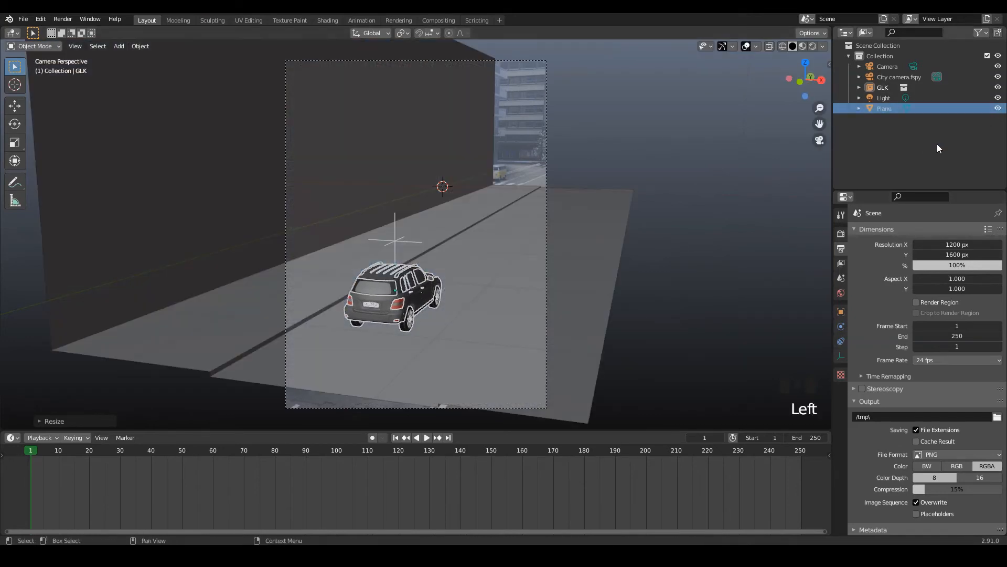
pyautogui.press('g')
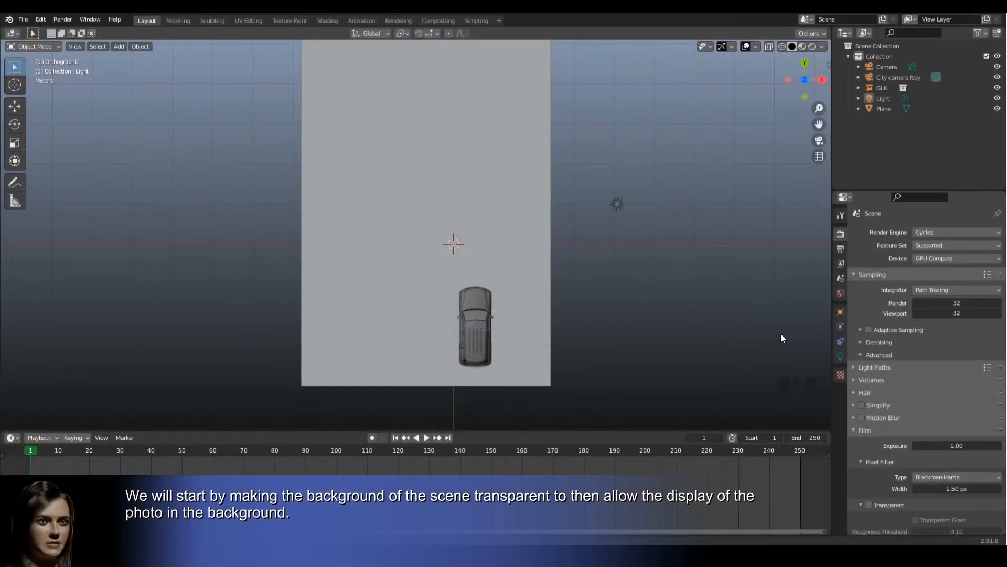
# Step: Enable Film > Transparent and make the plane a shadow catcher with 0.1 terminator
pyautogui.click(868, 505)
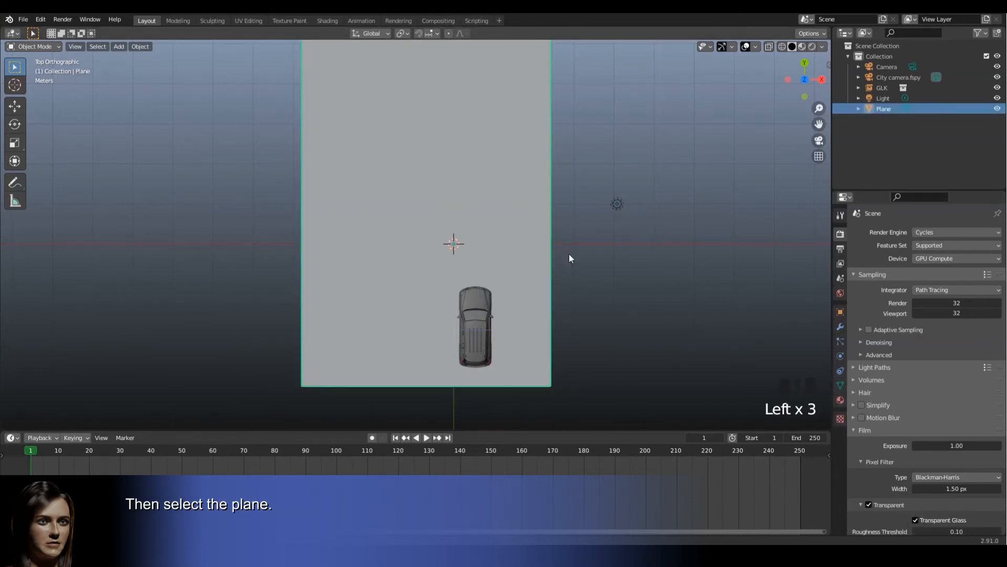
pyautogui.click(839, 313)
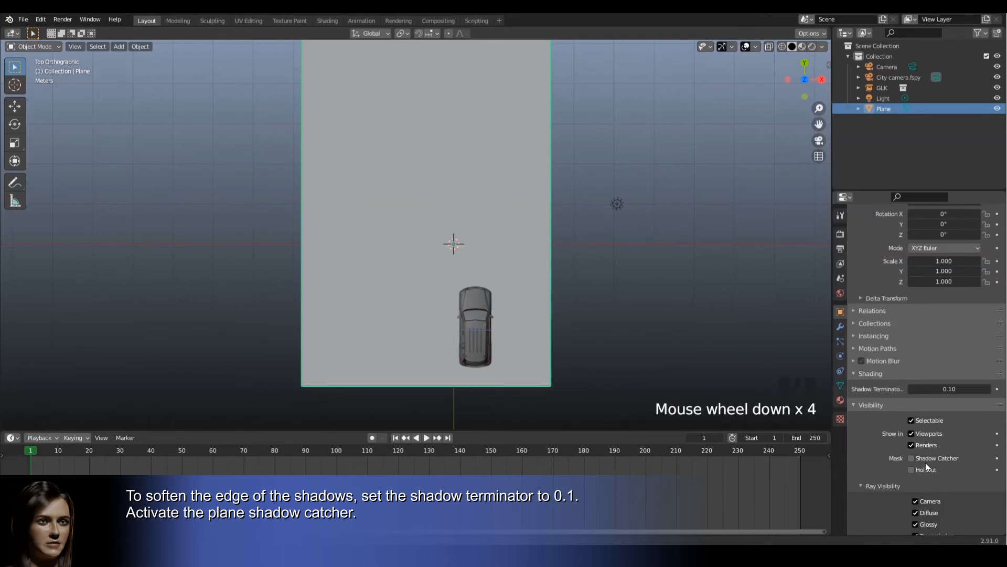
pyautogui.click(911, 457)
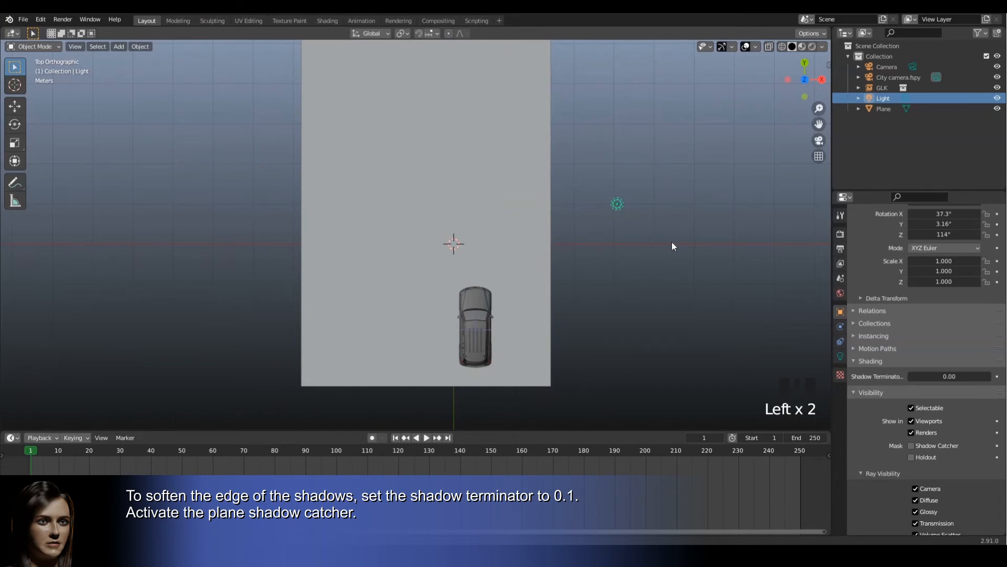
pyautogui.click(839, 341)
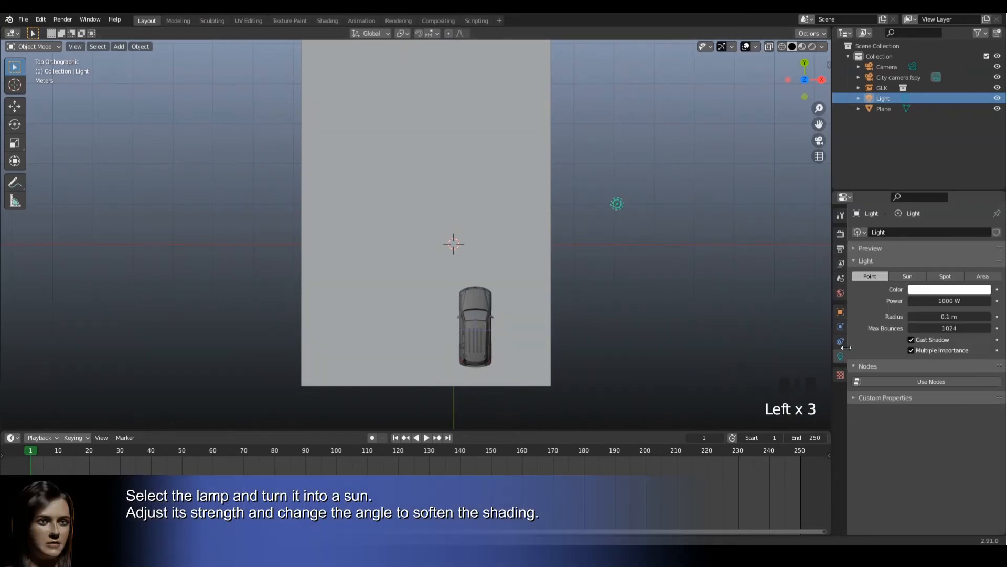
# Step: Make the lamp a sun with strength 2.000 and rotate it to match the photo's lighting
pyautogui.click(906, 276)
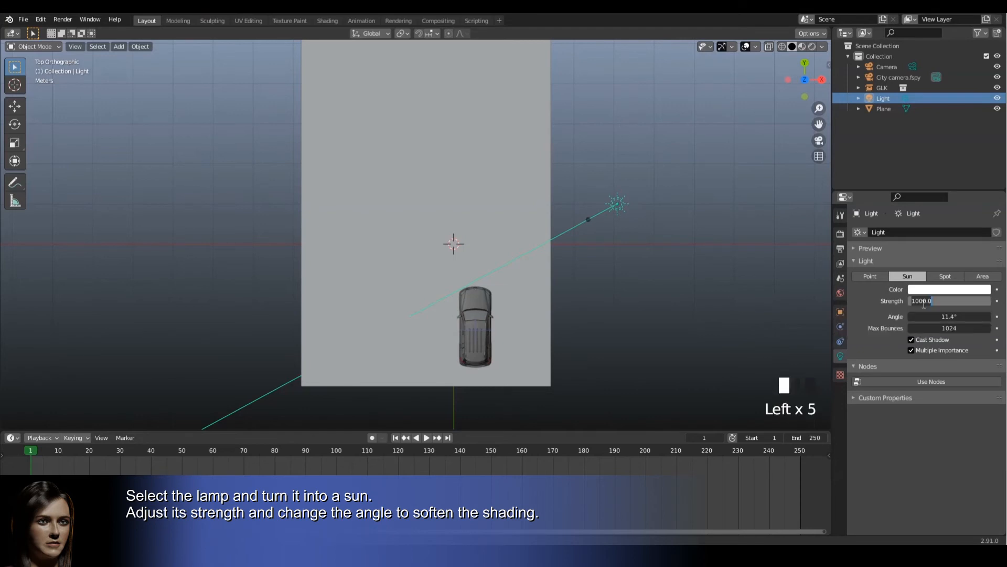
pyautogui.write('2.000')
pyautogui.click(950, 316)
pyautogui.write('60')
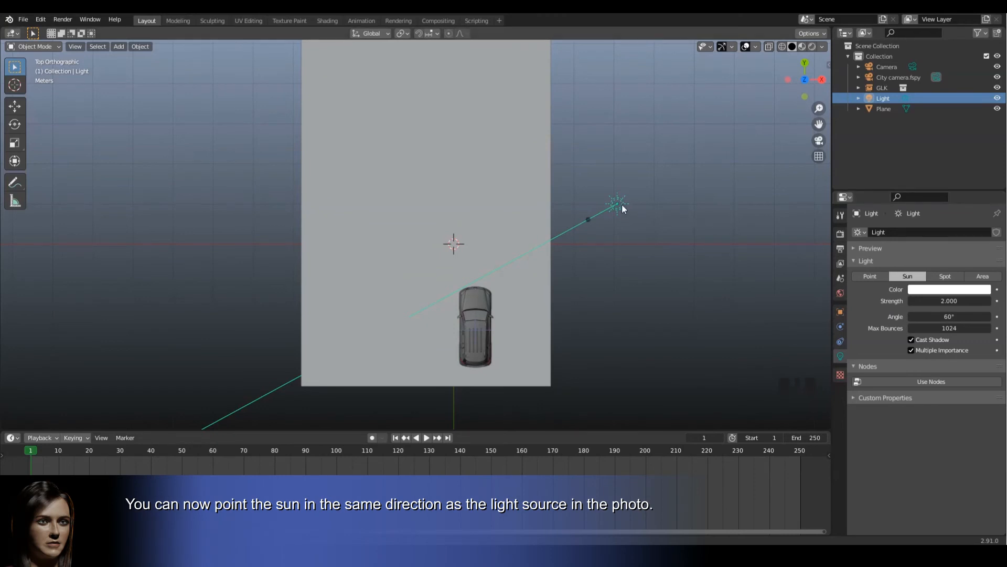
pyautogui.press('r')
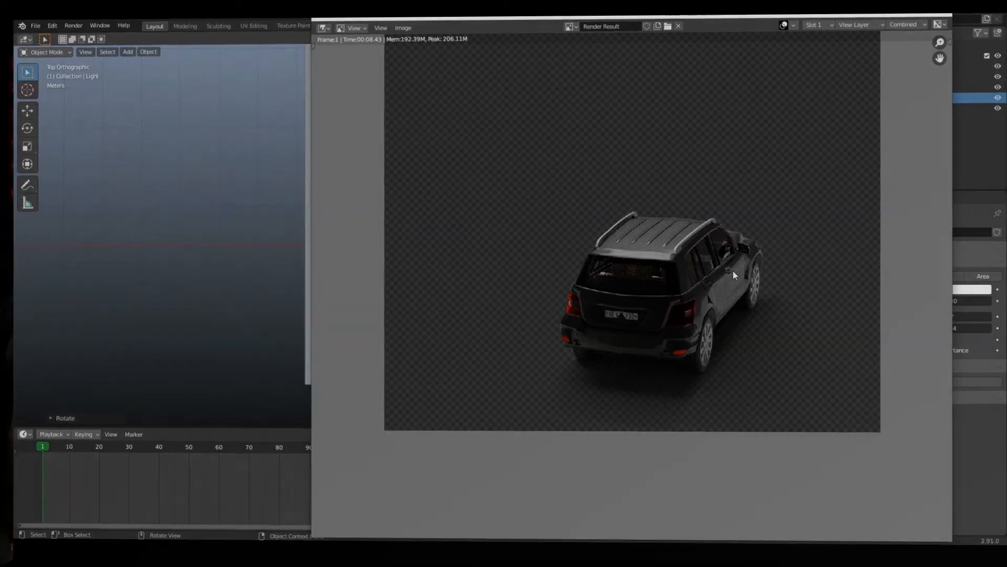
# Step: Close the test render window showing the car's soft shadow
pyautogui.click(327, 20)
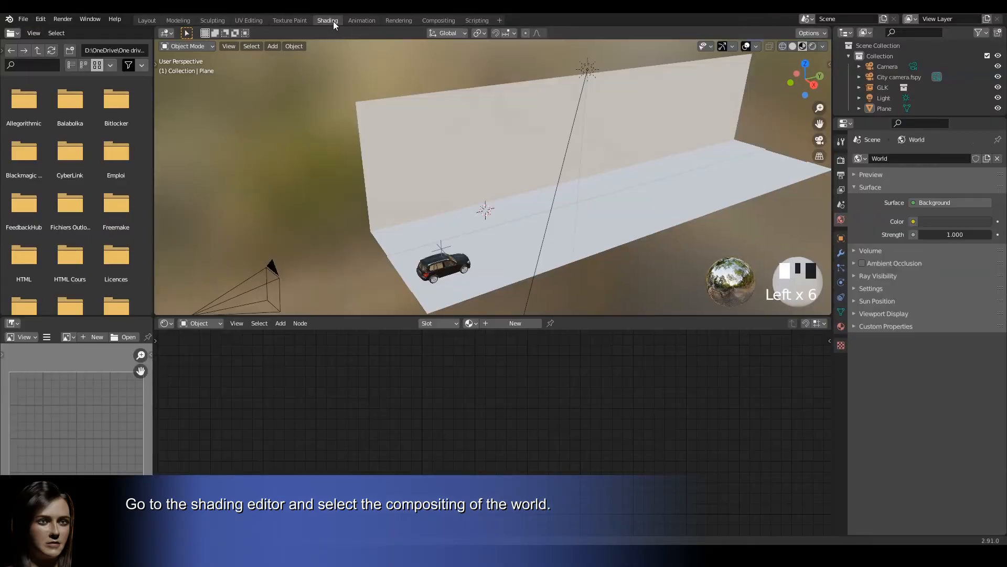
# Step: Give the World background an Environment Texture loaded with the City camera.fspy photo
pyautogui.click(199, 323)
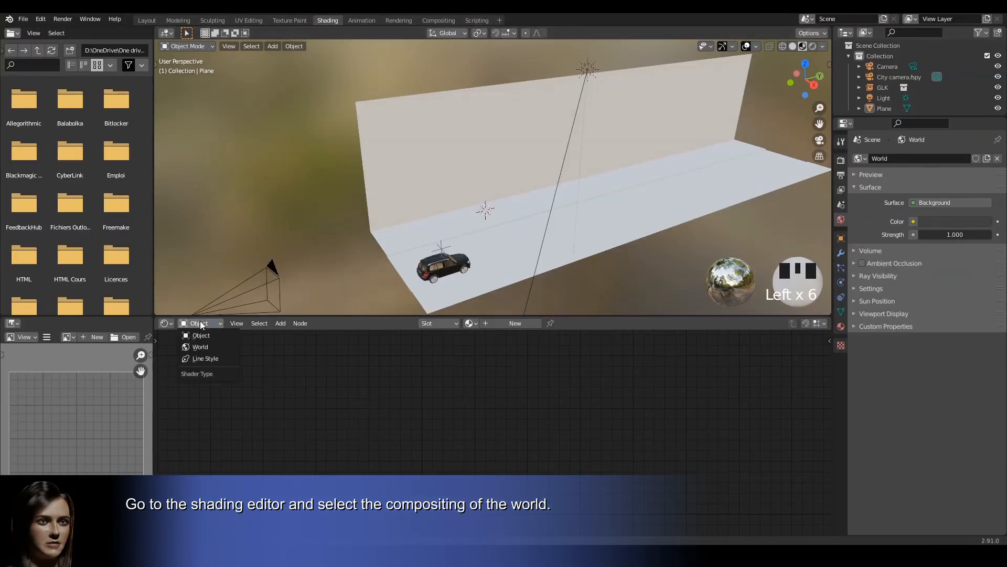
pyautogui.click(199, 346)
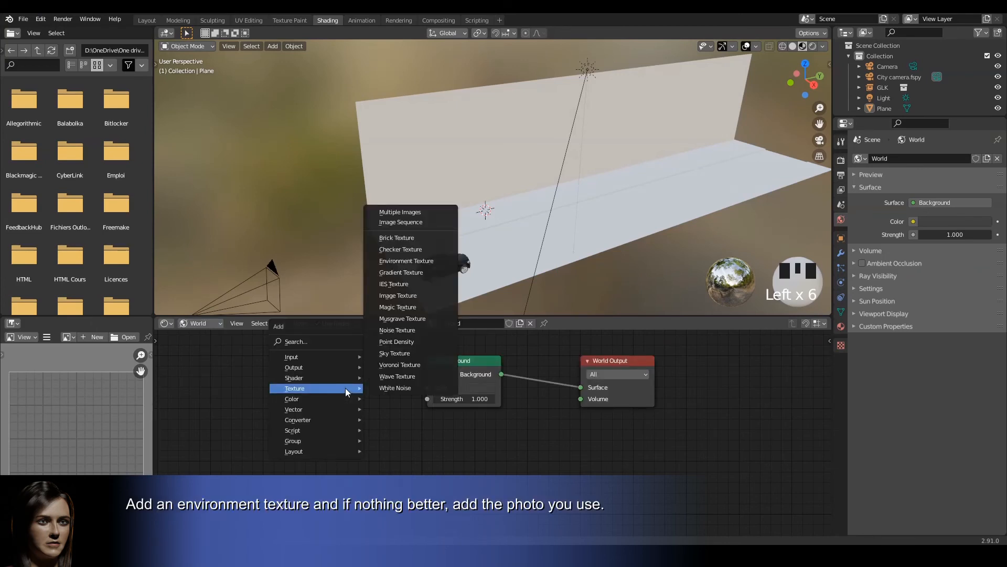
pyautogui.click(405, 260)
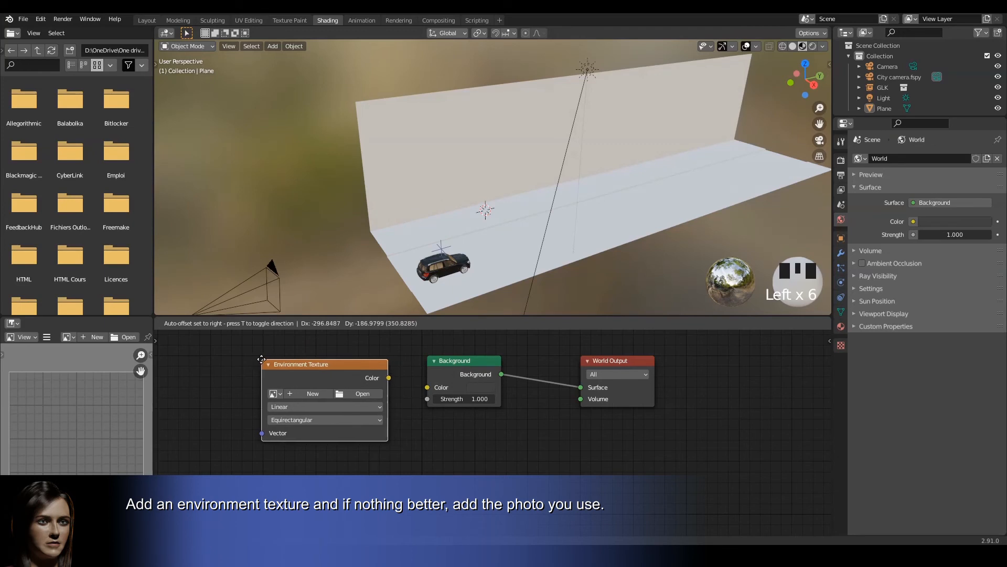
pyautogui.moveTo(388, 377); pyautogui.dragTo(427, 387)
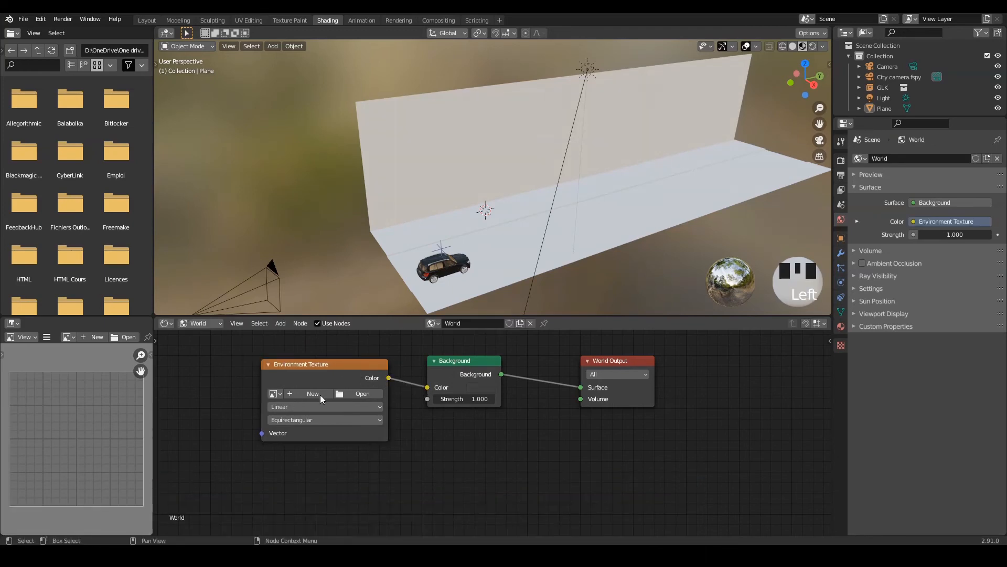
pyautogui.click(274, 394)
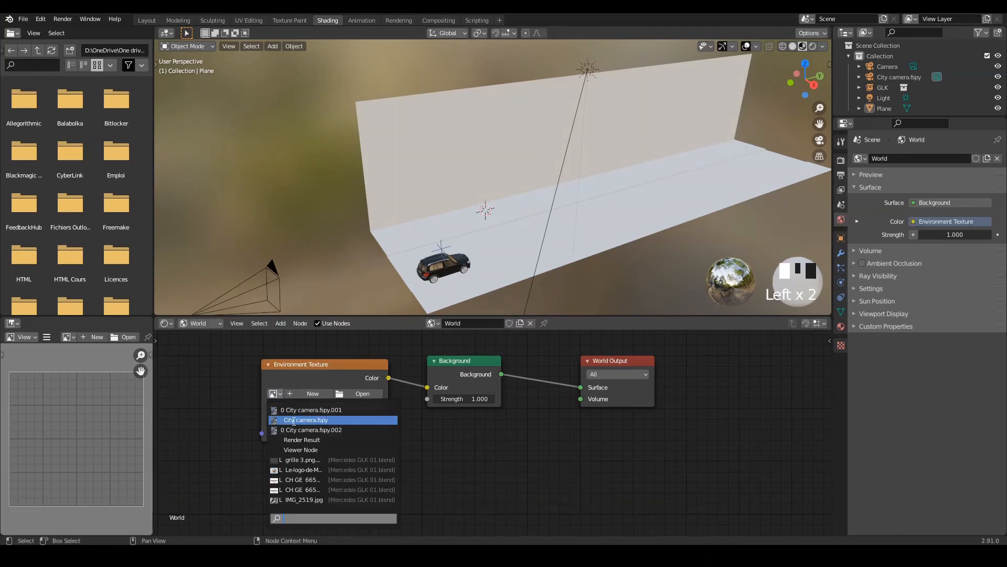
pyautogui.click(308, 420)
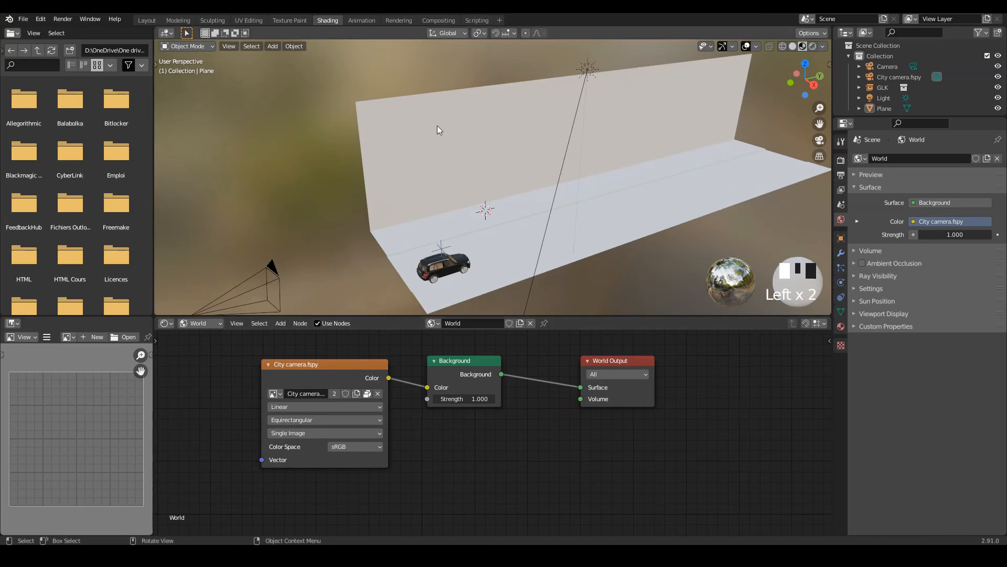
pyautogui.click(438, 20)
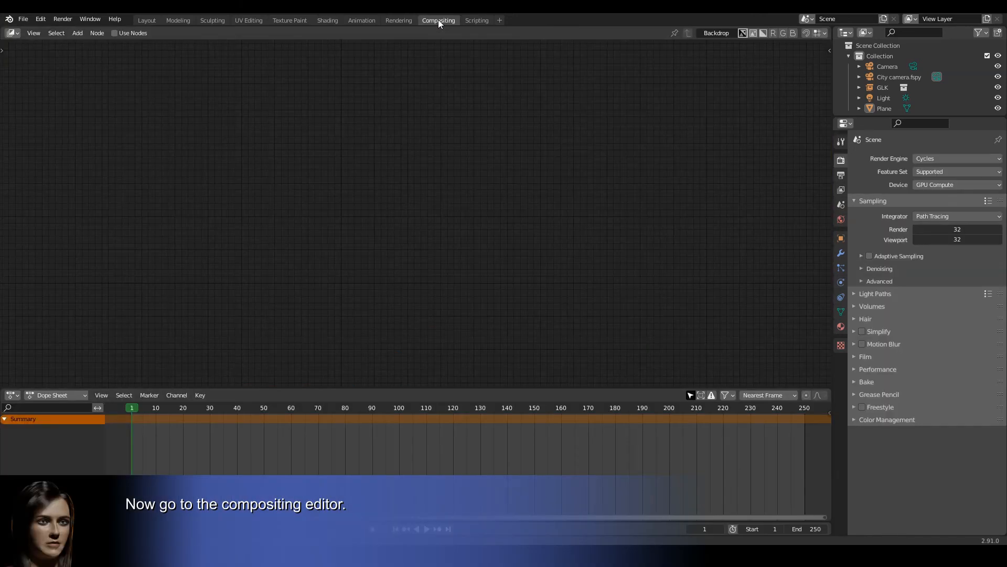
# Step: Enable compositing nodes and add an Image input node loaded with City camera.fspy
pyautogui.click(116, 32)
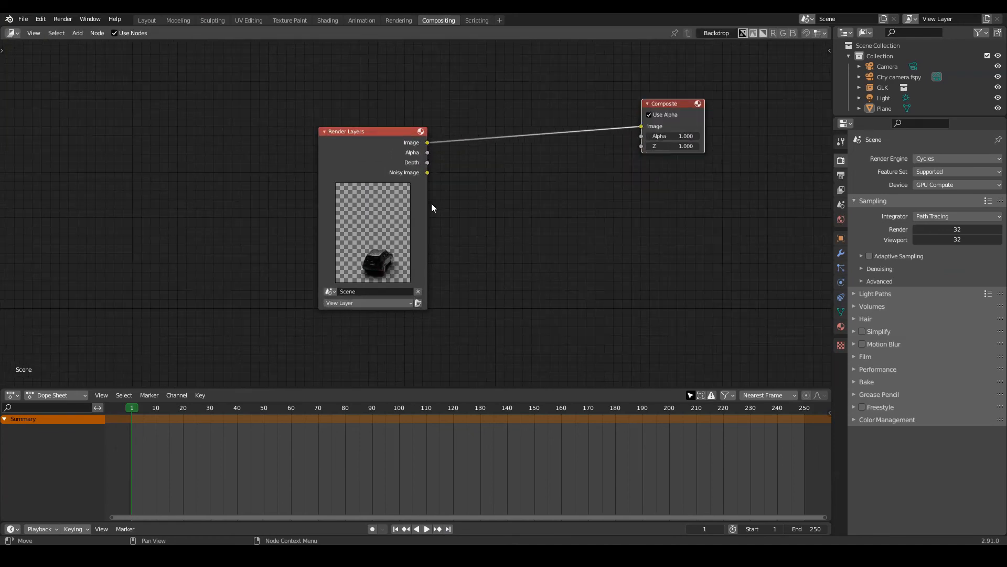
pyautogui.moveTo(345, 131); pyautogui.dragTo(246, 66)
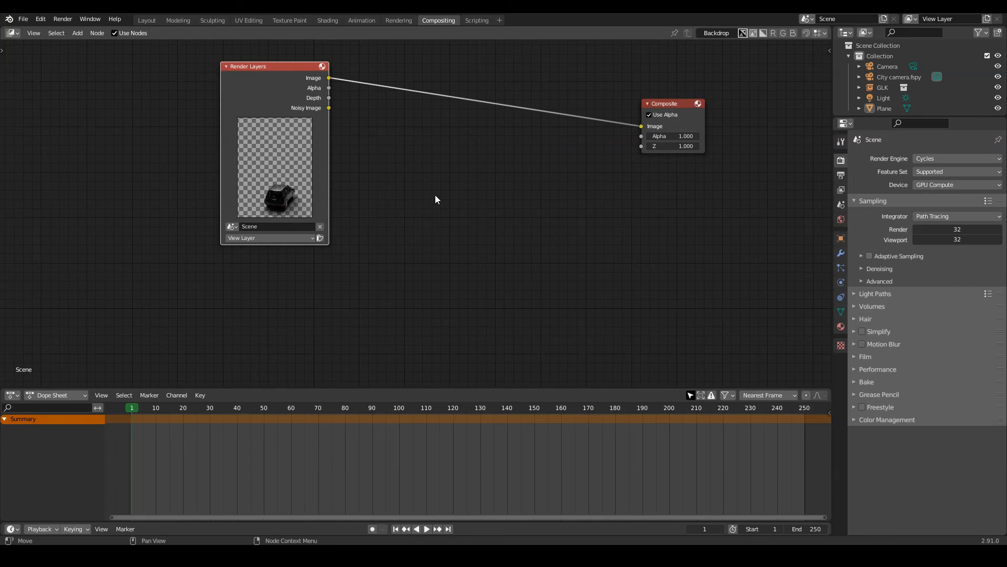
pyautogui.click(77, 32)
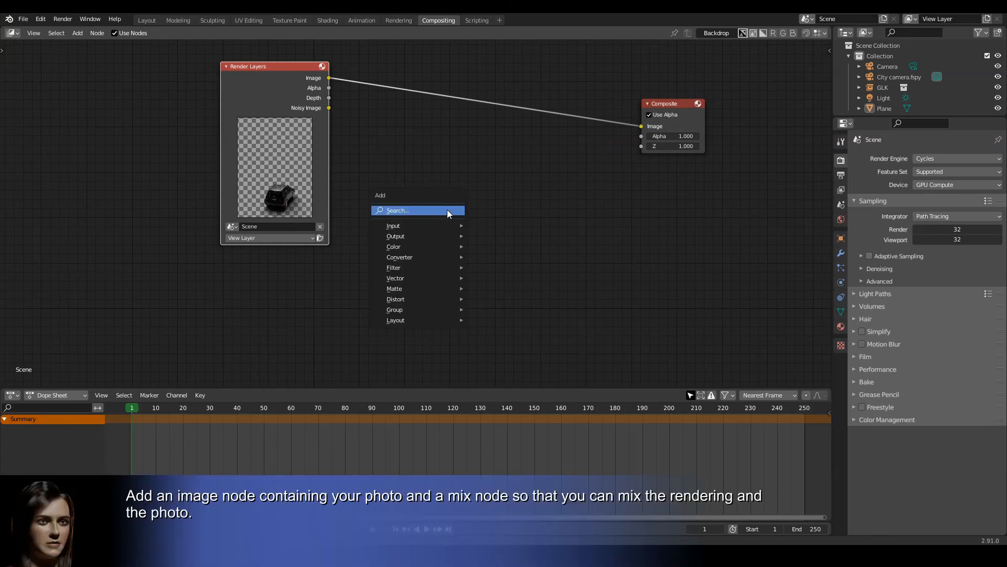
pyautogui.moveTo(394, 224)
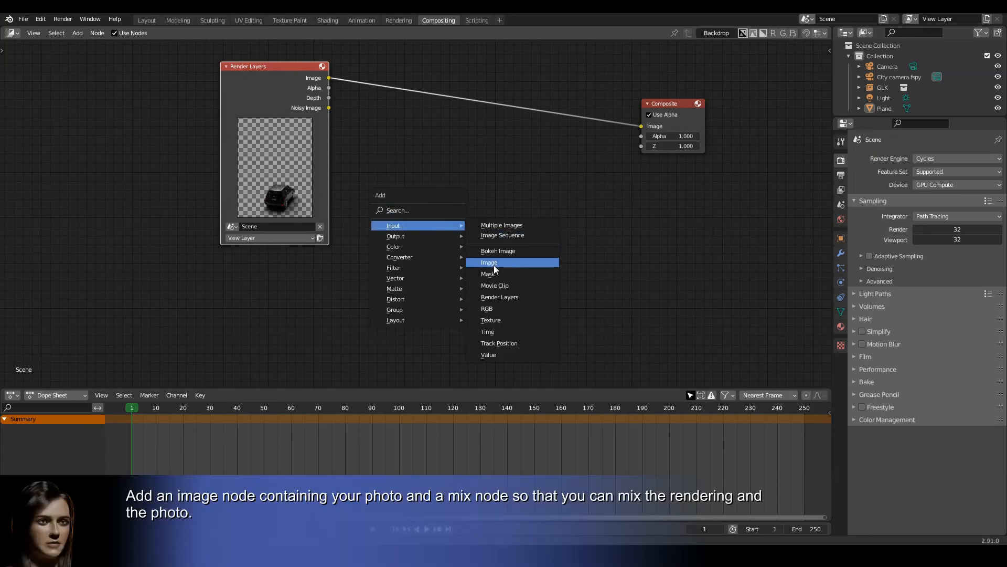
pyautogui.click(490, 262)
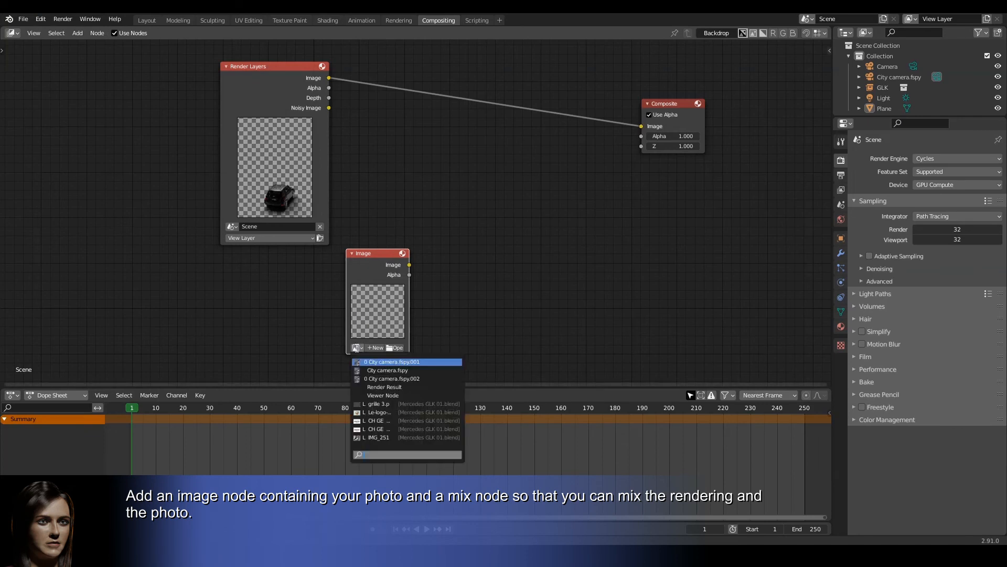
pyautogui.click(387, 370)
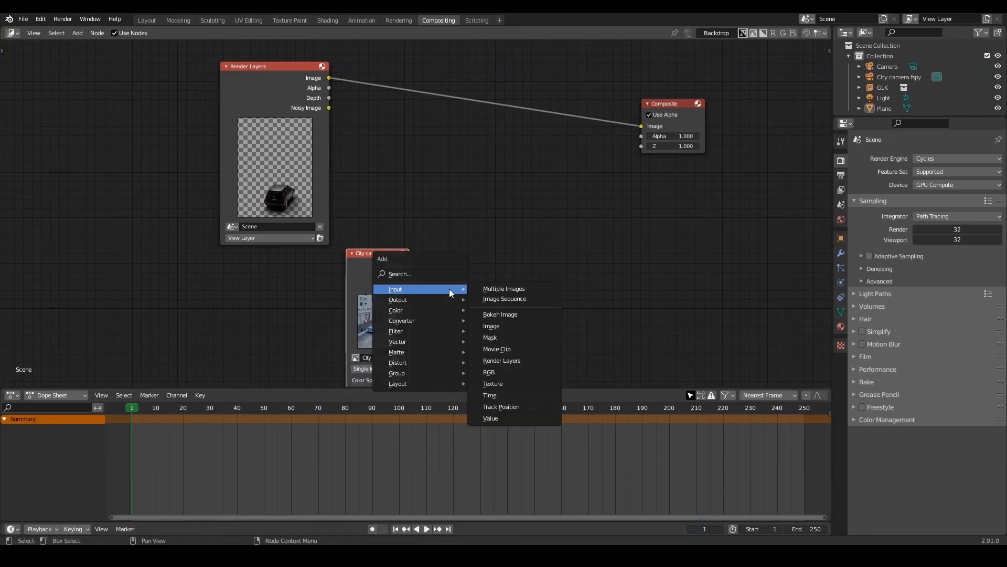
pyautogui.moveTo(396, 310)
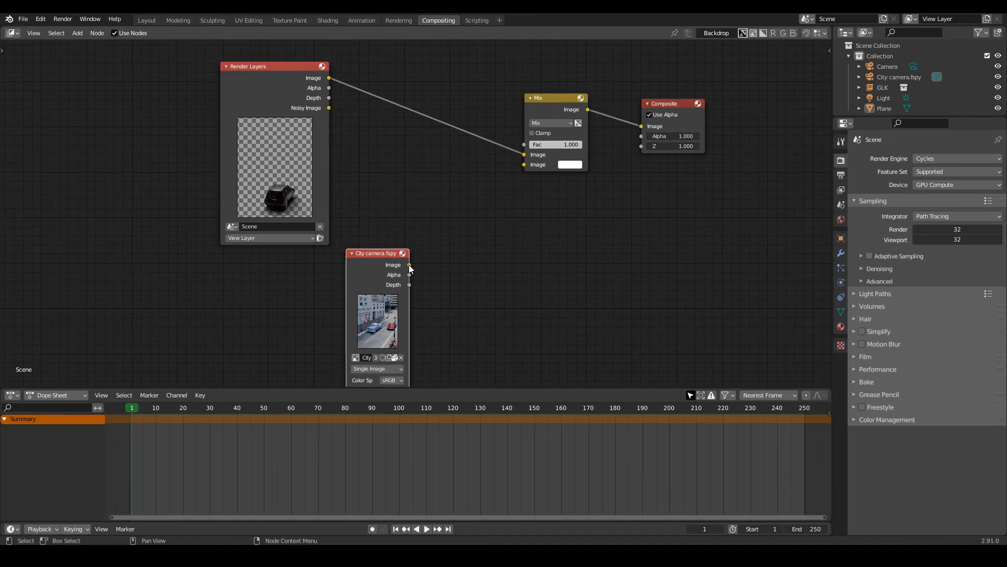
# Step: Feed the photo into the Mix node and drive its factor with the render's Alpha
pyautogui.moveTo(328, 88); pyautogui.dragTo(525, 144)
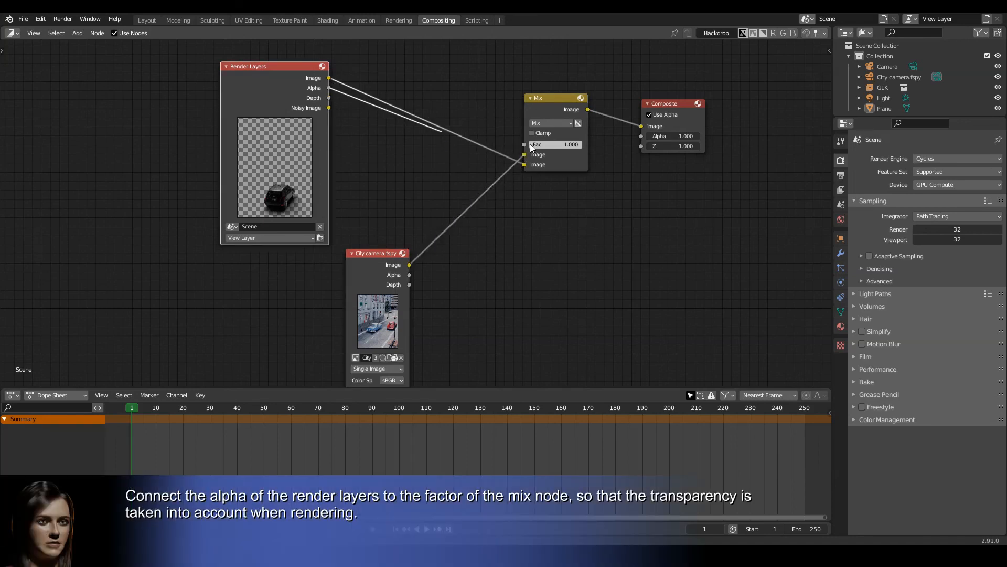
pyautogui.moveTo(328, 88); pyautogui.dragTo(524, 144)
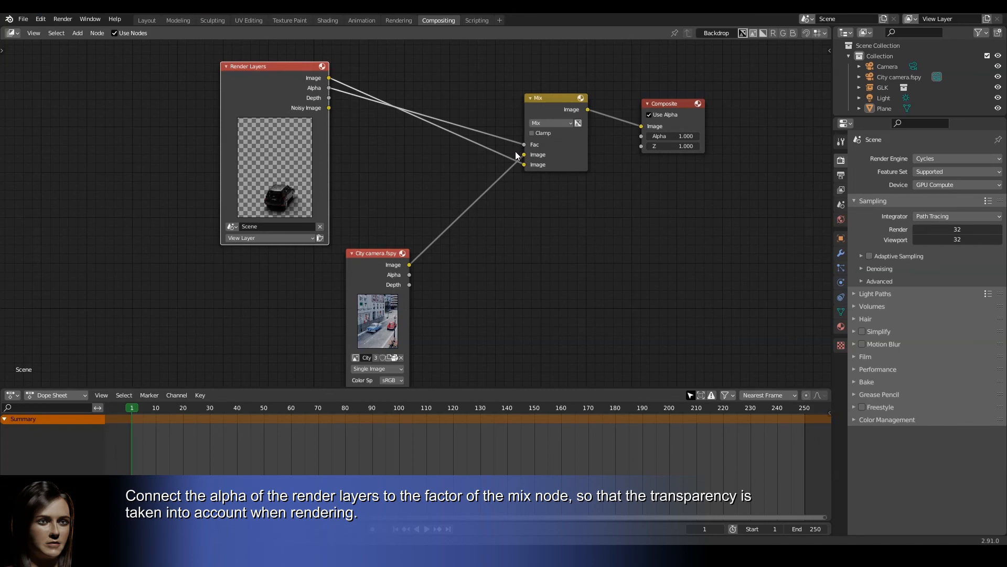